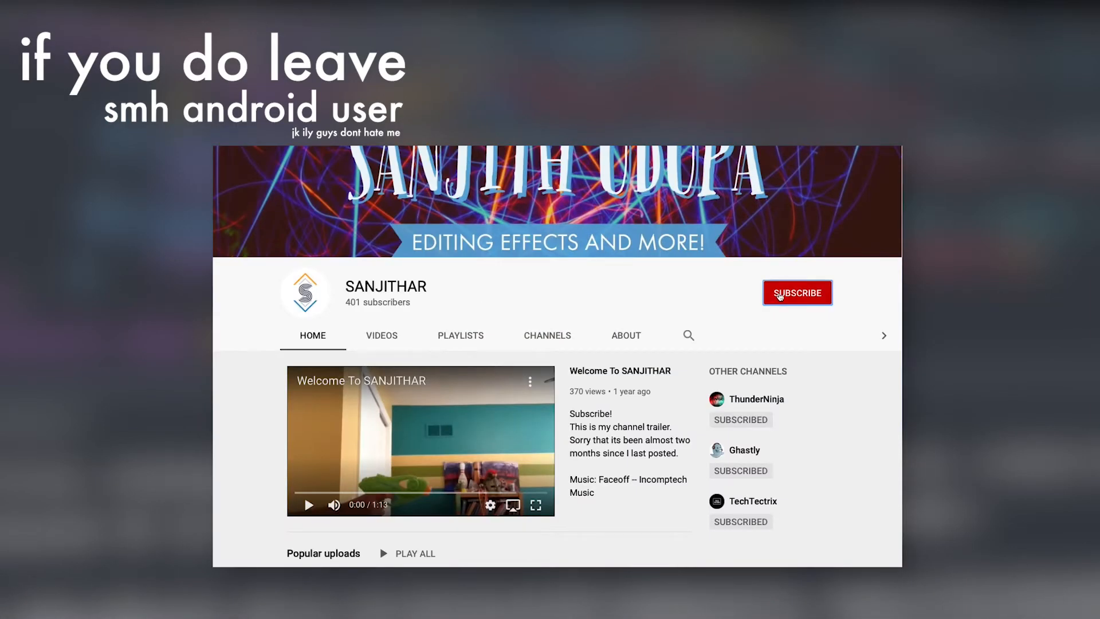
- Subscribe to the editing-effects channel using the red Subscribe button on its page
click(797, 293)
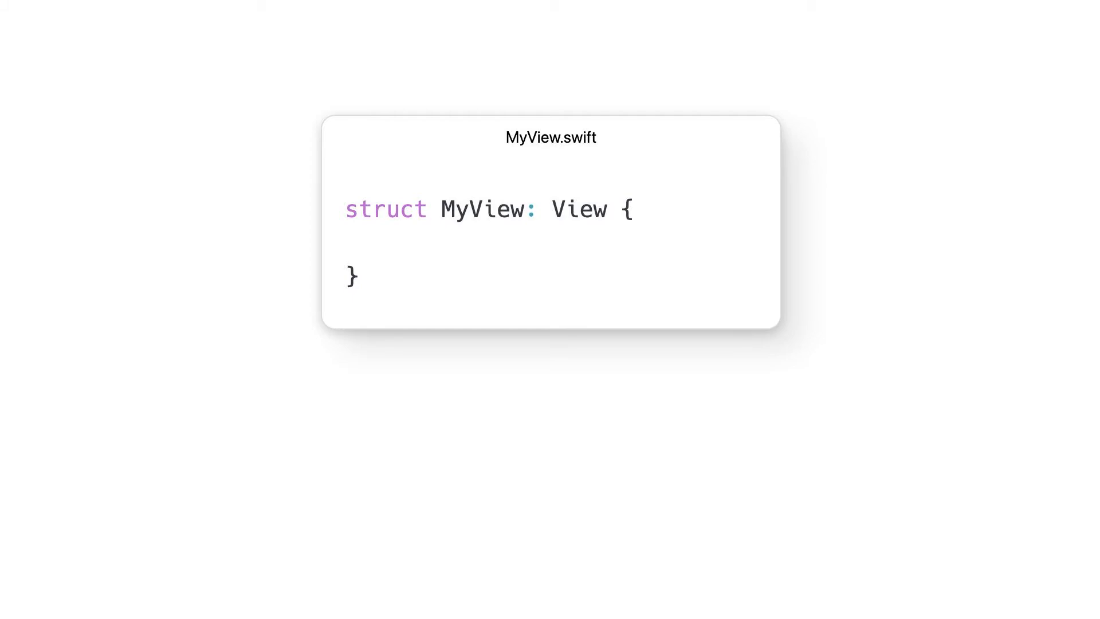
- Give MyView a body with an 'our content goes here' comment and Text("Hello There!")
text(var body: some View {)
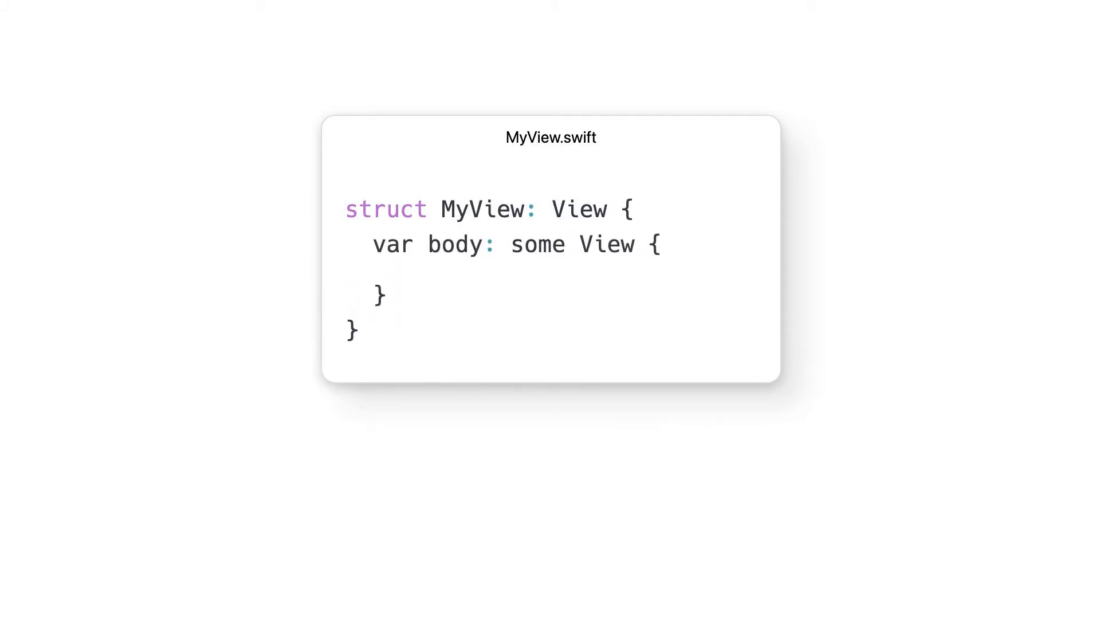
text(// our content goes here)
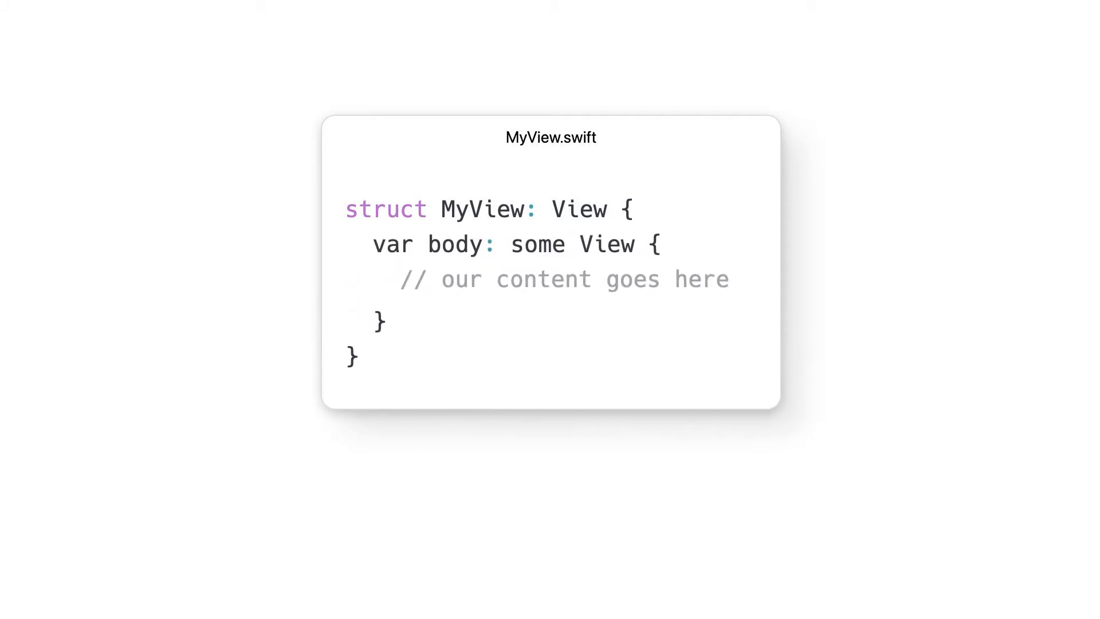
text(Text("Hello There!"))
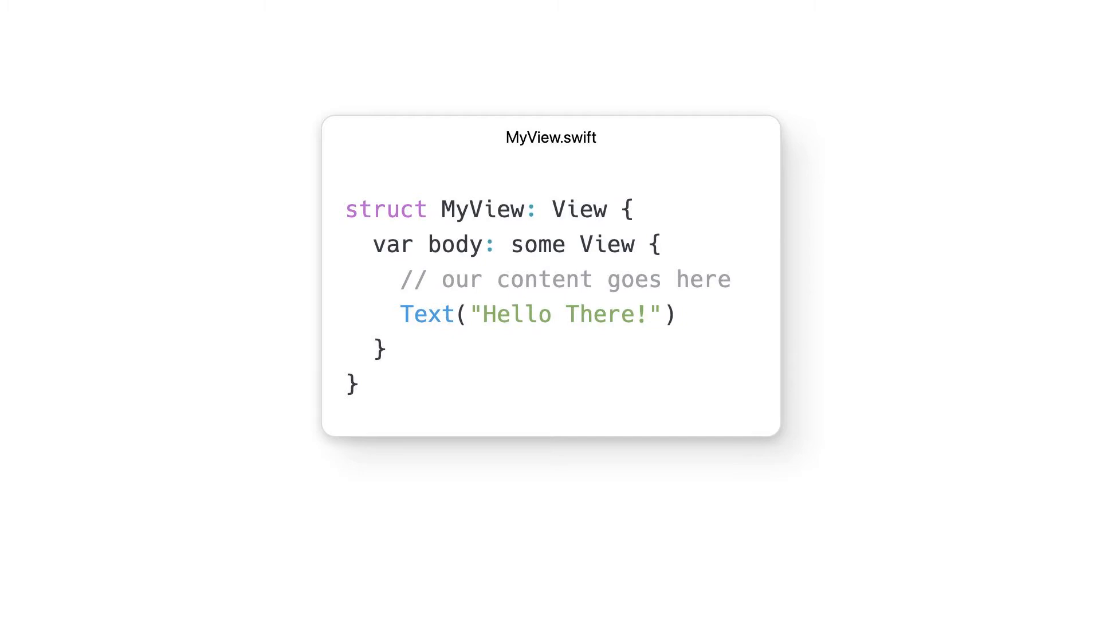
click(114, 10)
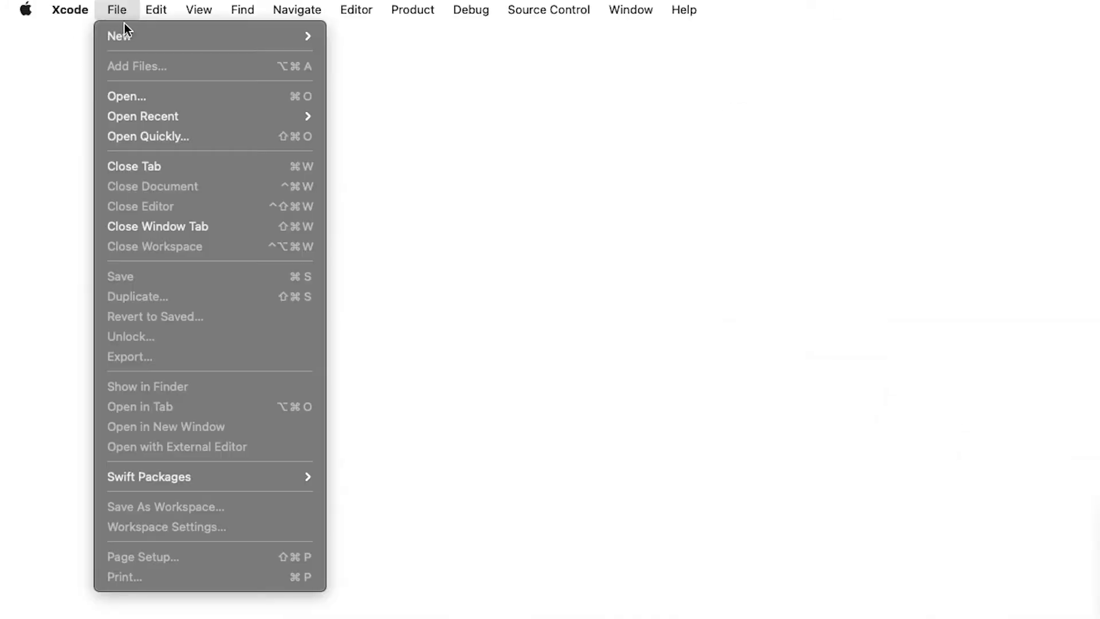
mouse_move(124, 36)
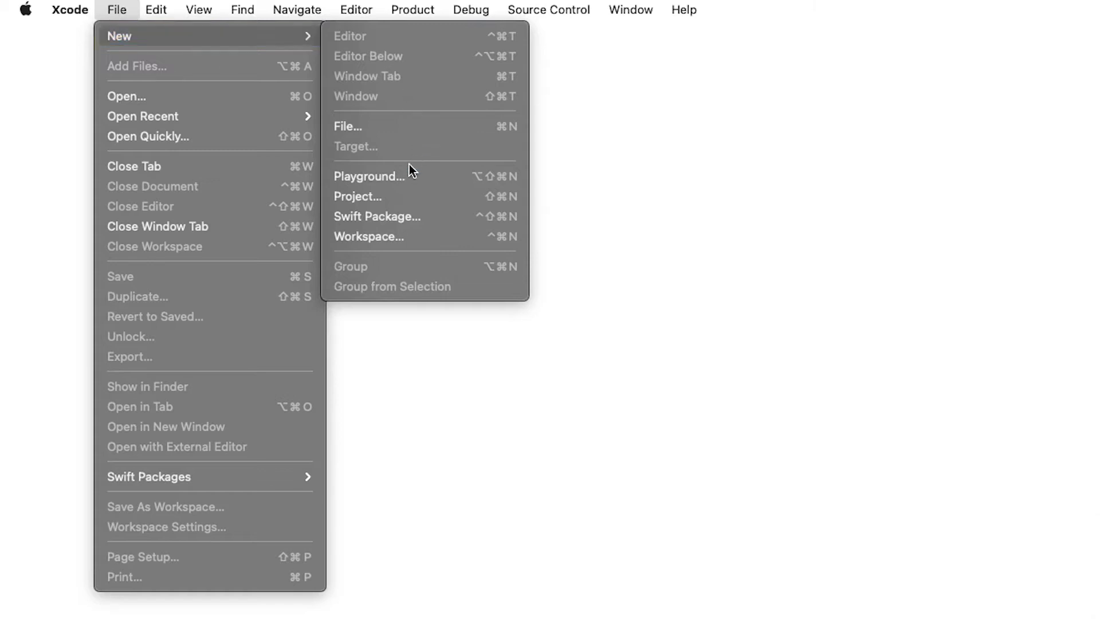
- Begin a new Xcode app project from File > New > Project…
click(367, 176)
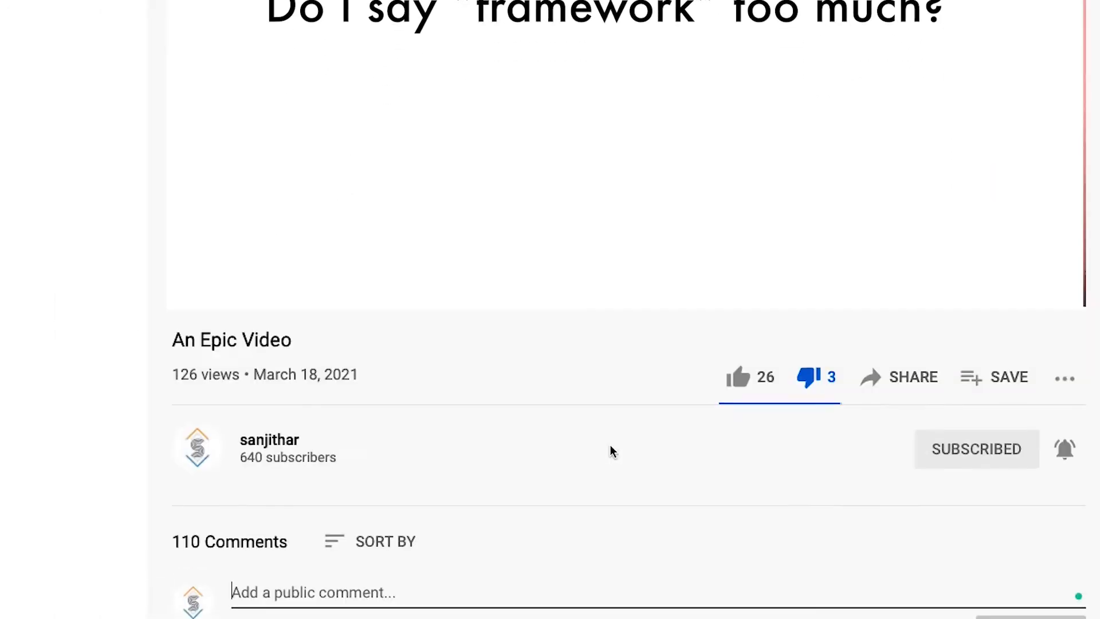
- Leave the YouTube video and return to Xcode's new-project options dialog
text(STFU)
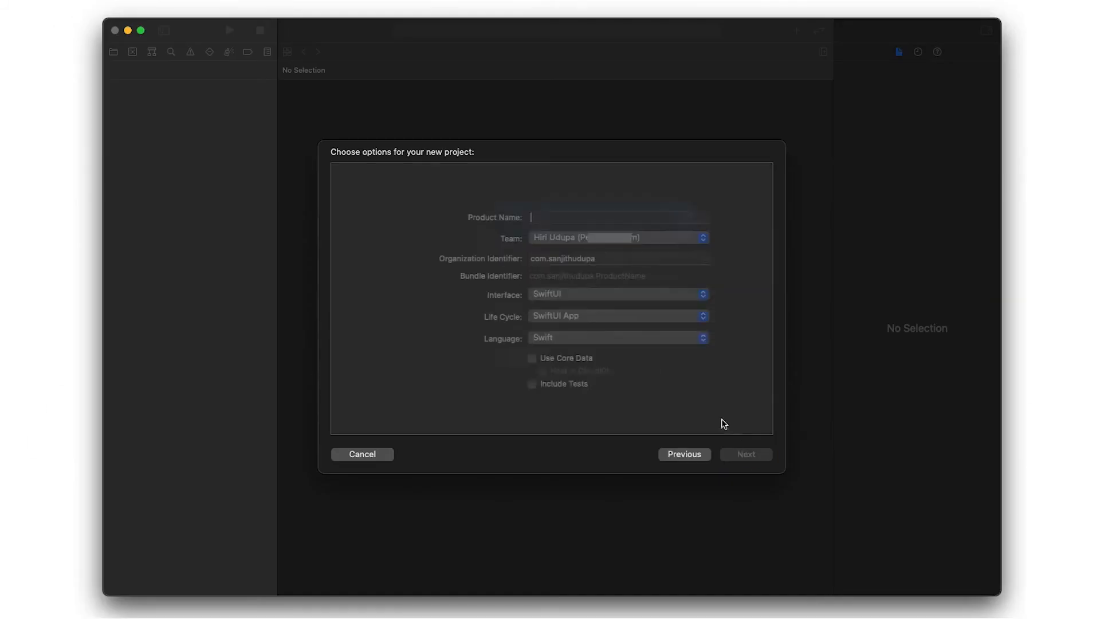
- Name the product TodoListTutorial and create the SwiftUI project
text(TodoListTutorial)
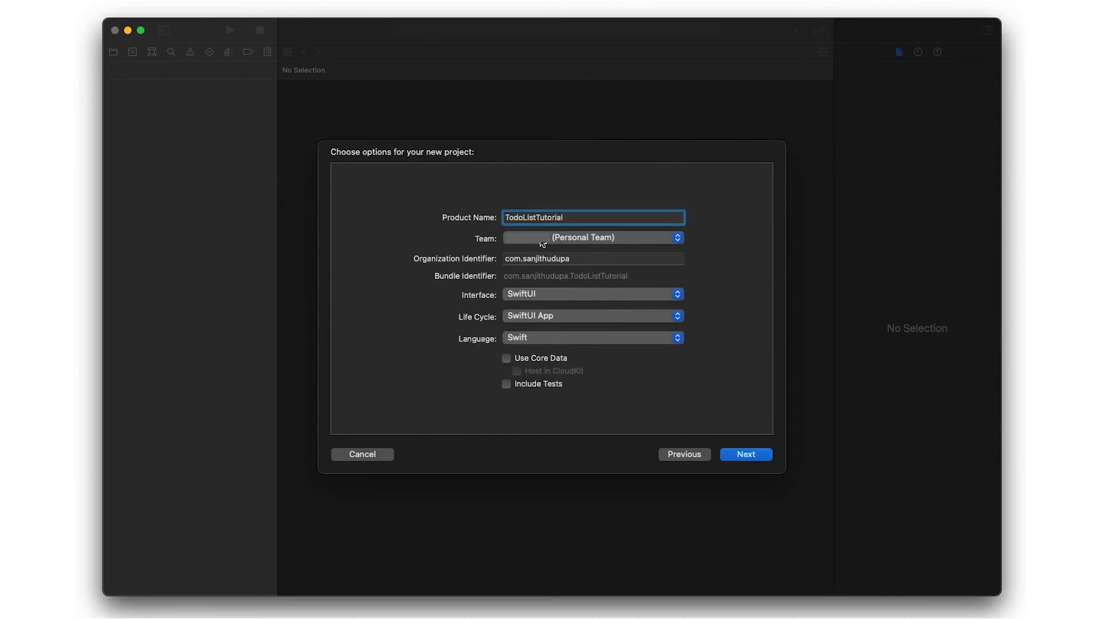
click(746, 454)
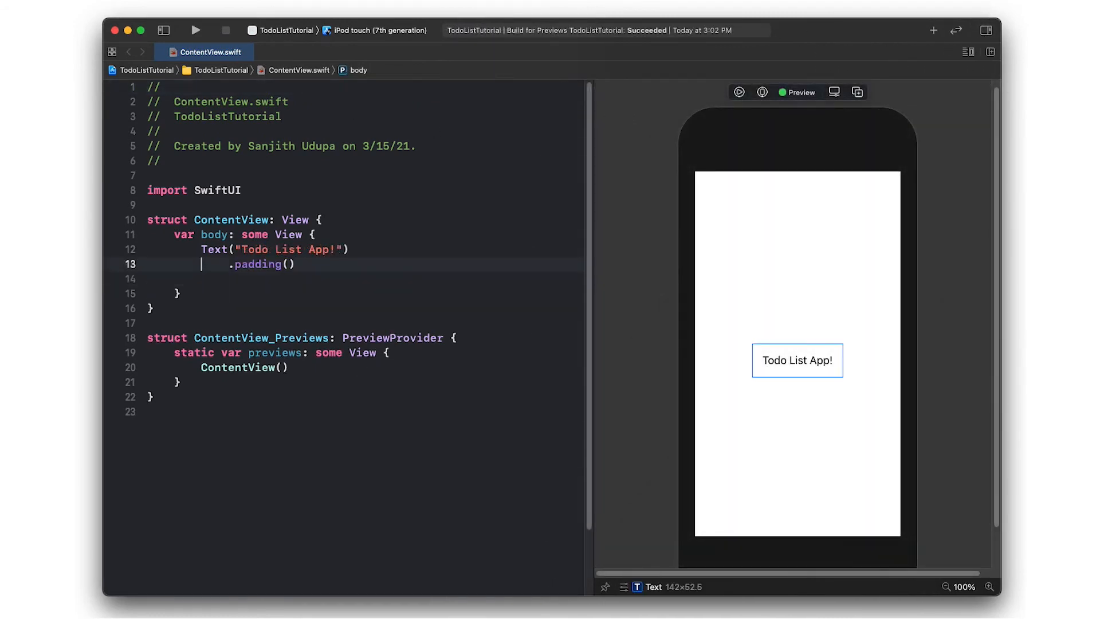
- Make the Todo List App! heading title-sized and wrap it in a VStack
text(.font(.title)
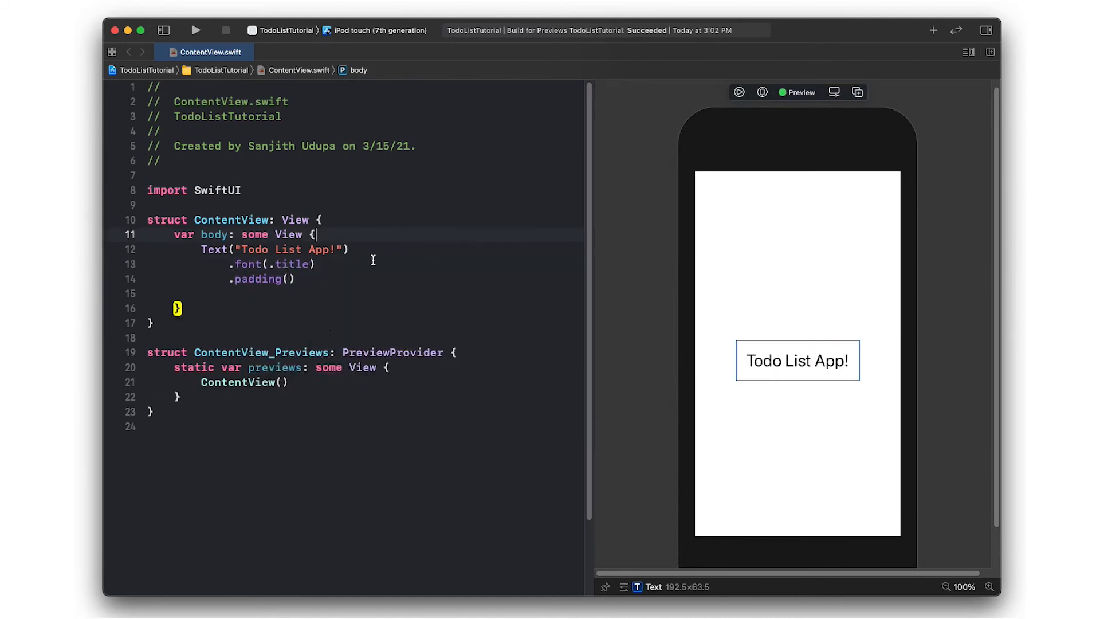
text(VStack{)
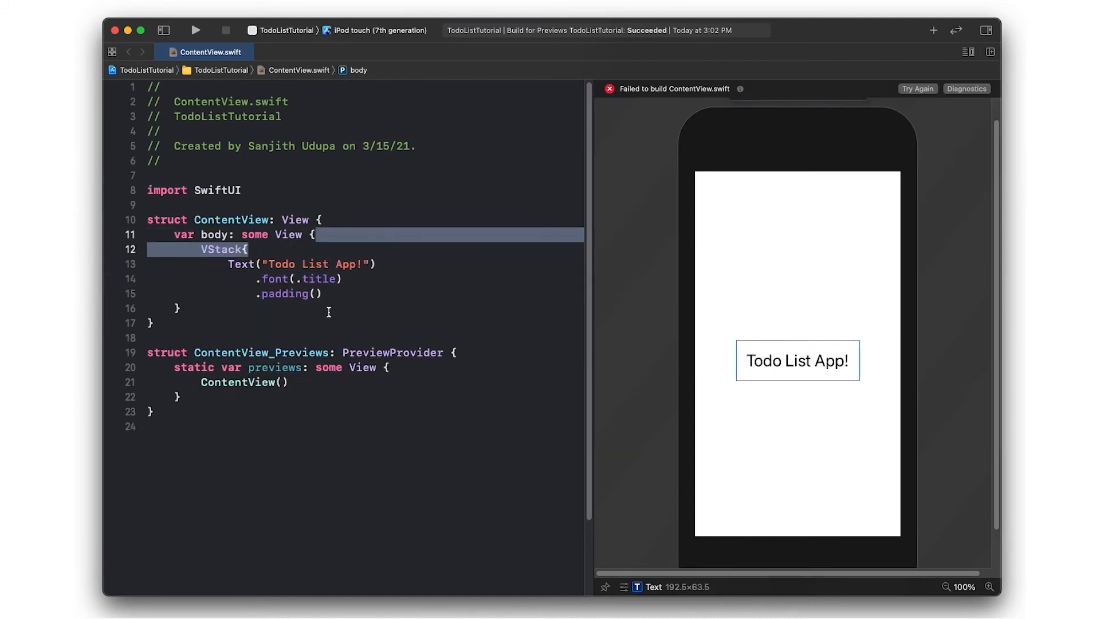
key(Return)
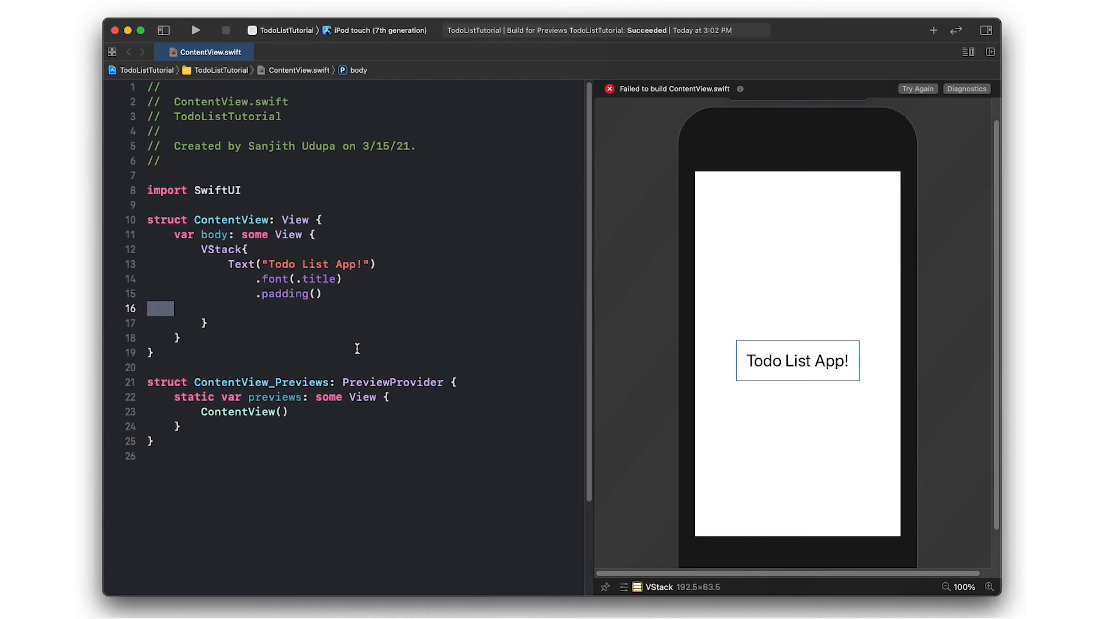
text(TextField("Add a todo!", text:))
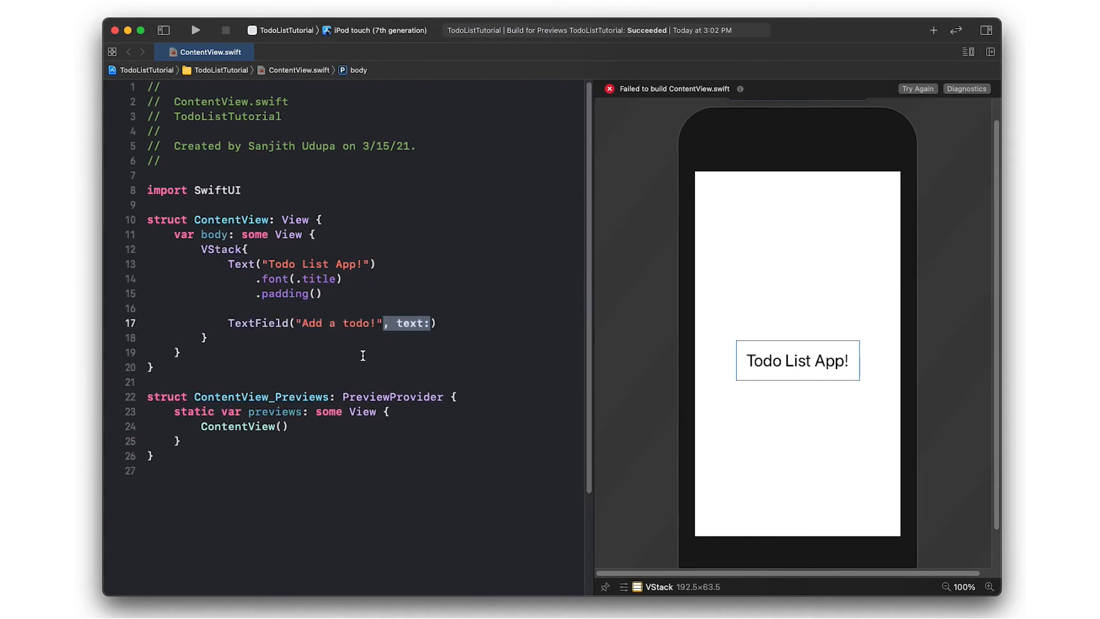
text(@State var text: String = "";)
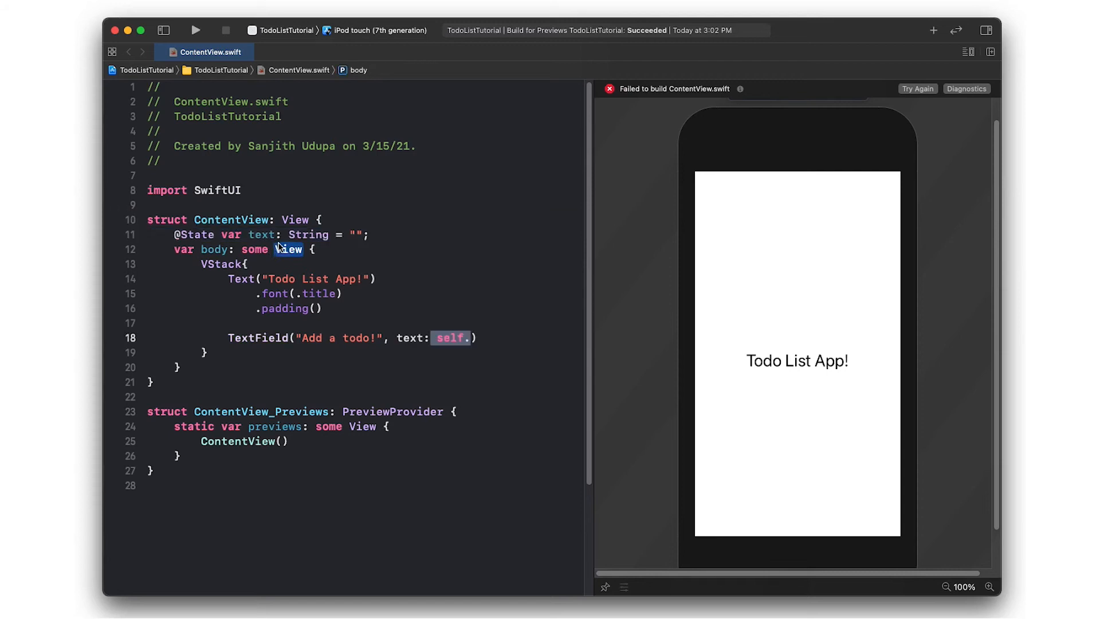
text($text)
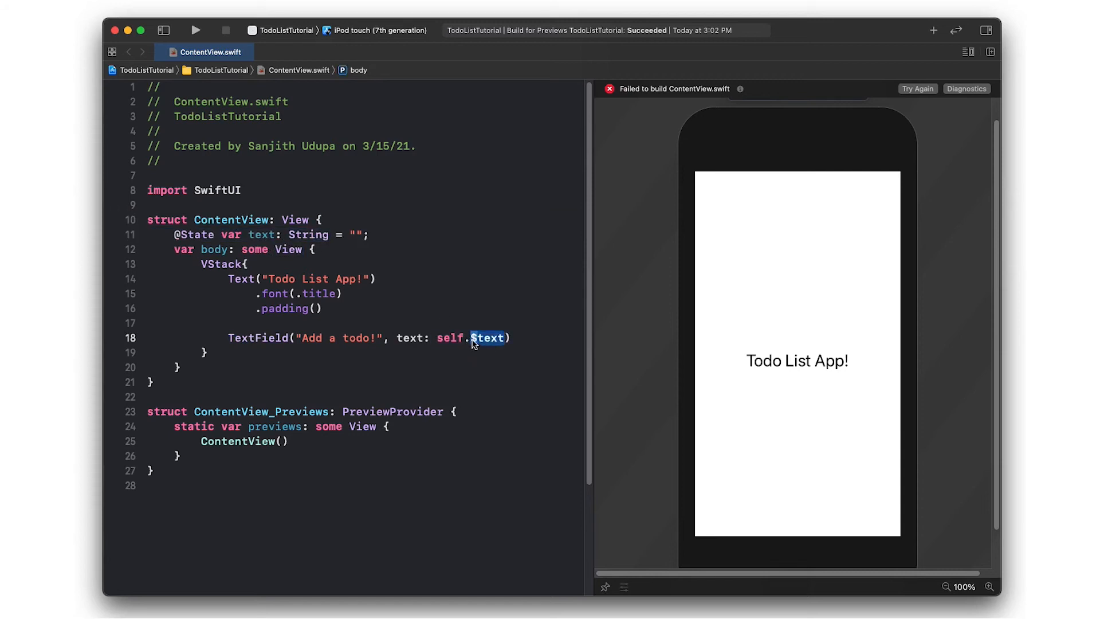
text(.textFieldStyle(RoundedBorderTextFieldStyle()))
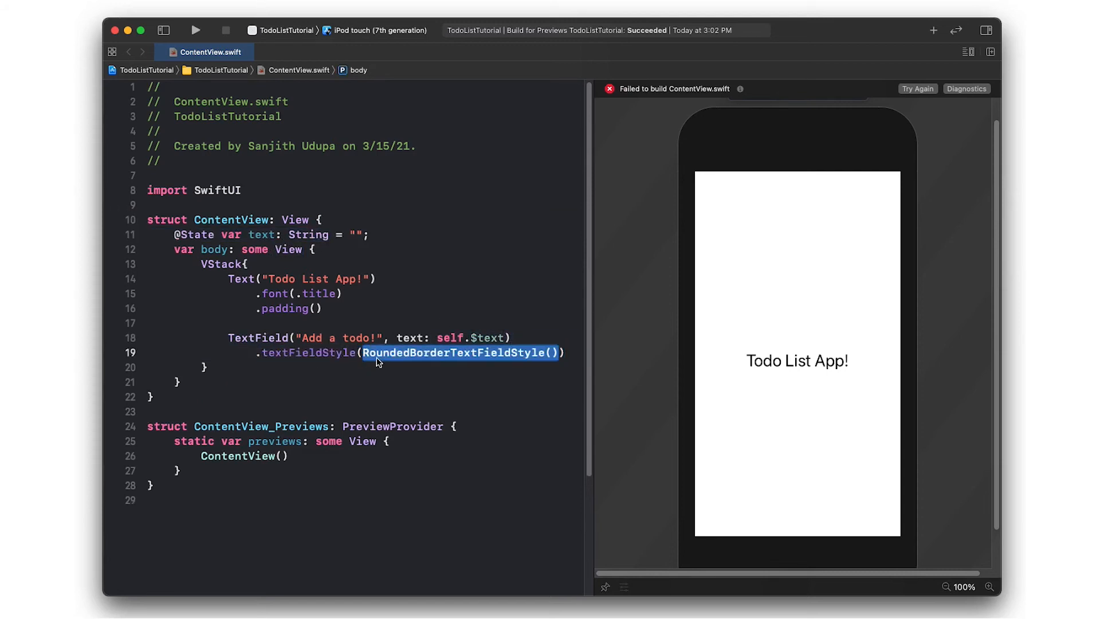
click(565, 353)
text(HStack {)
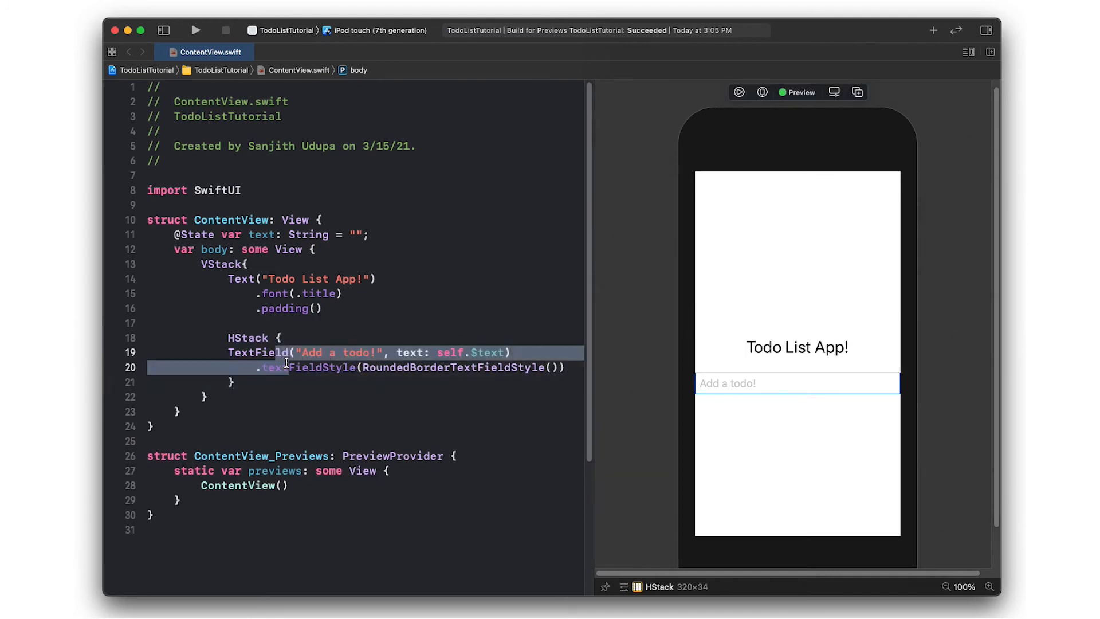
key(Return)
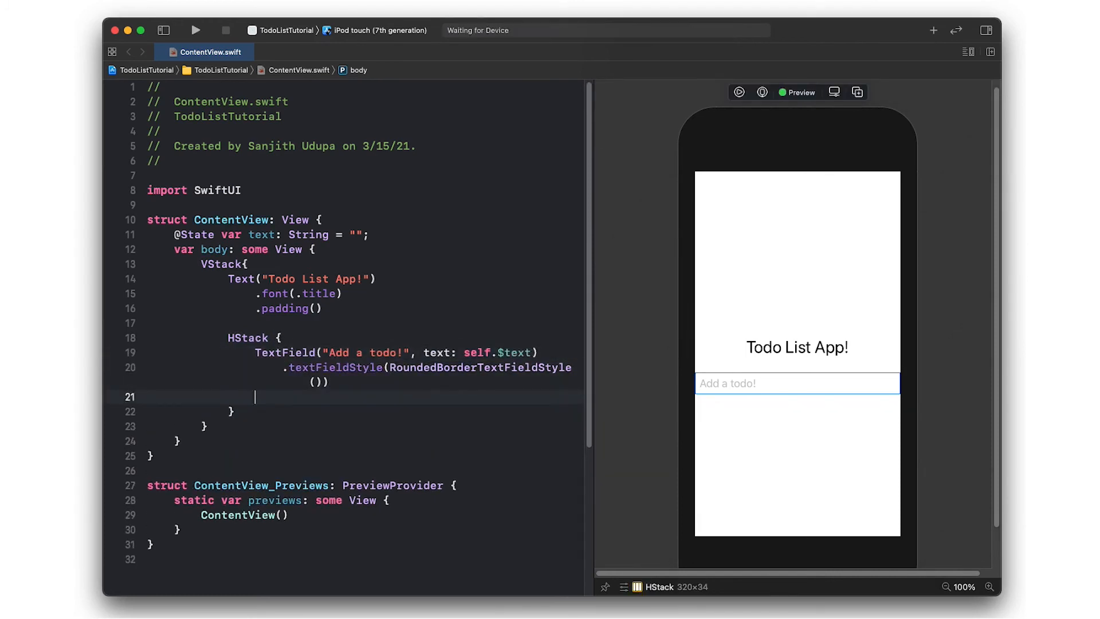
text(Button)
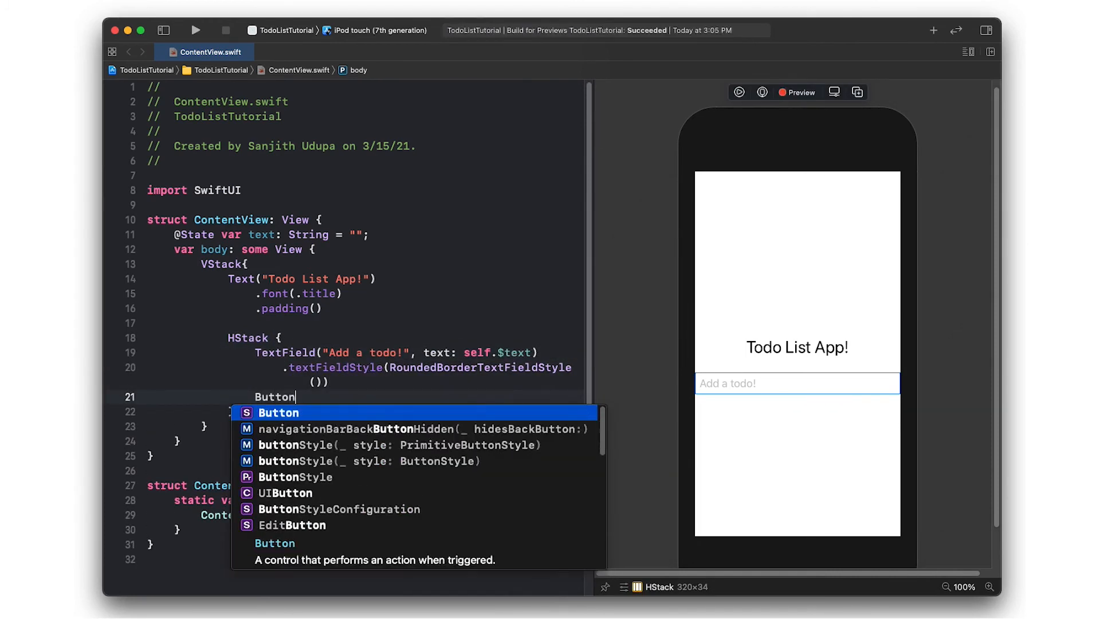
key(Return)
text(@St)
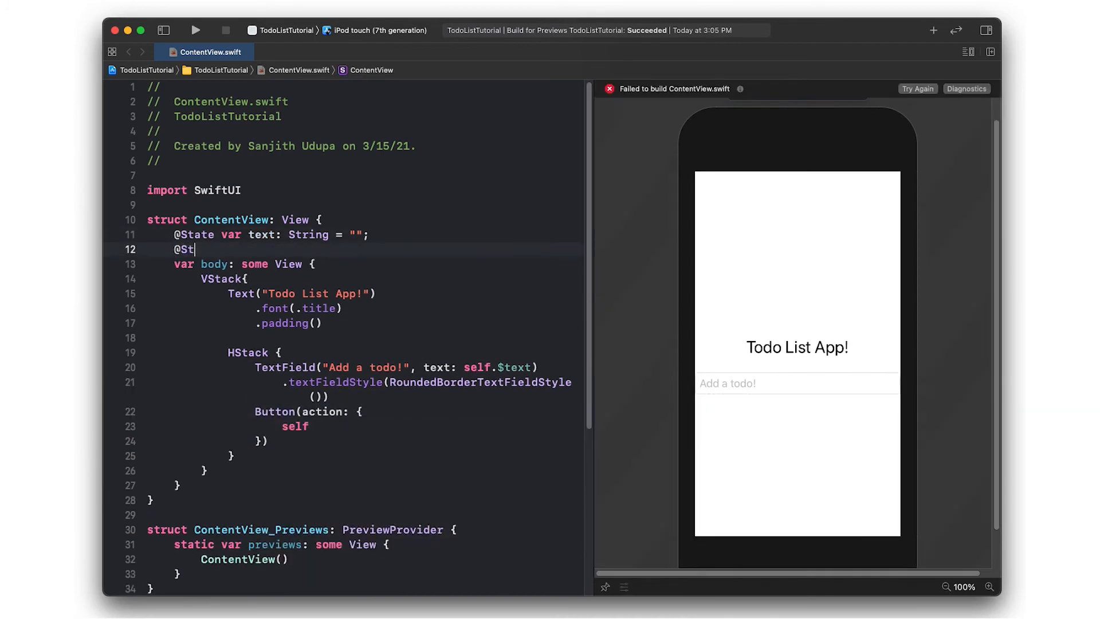
text(ate var todos: [String] [];)
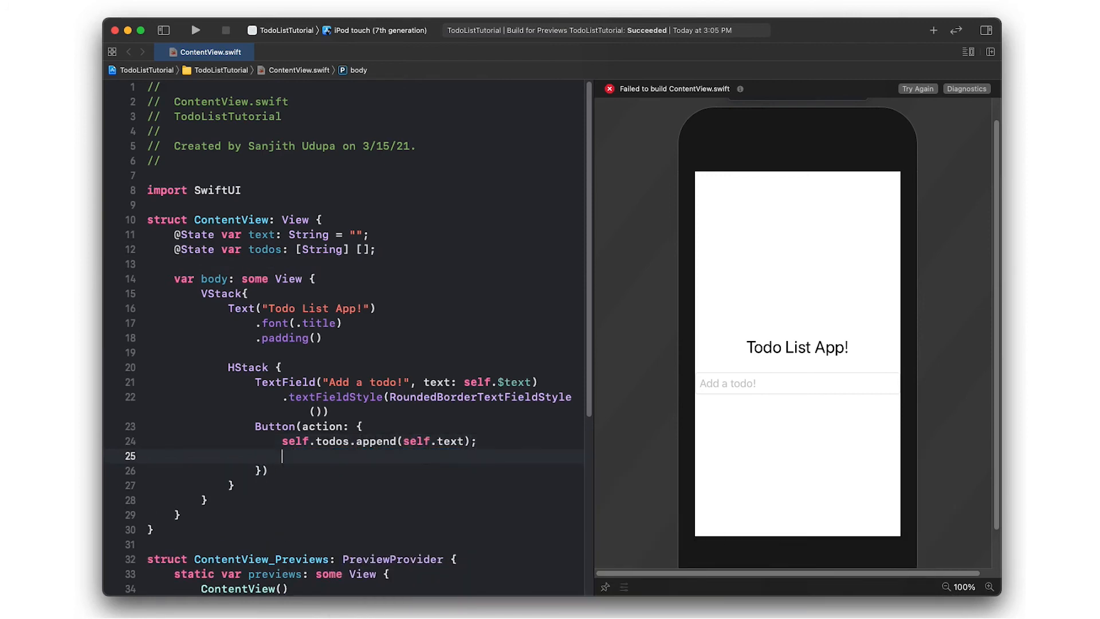
text(self.text = "";)
text(Text("Add!"))
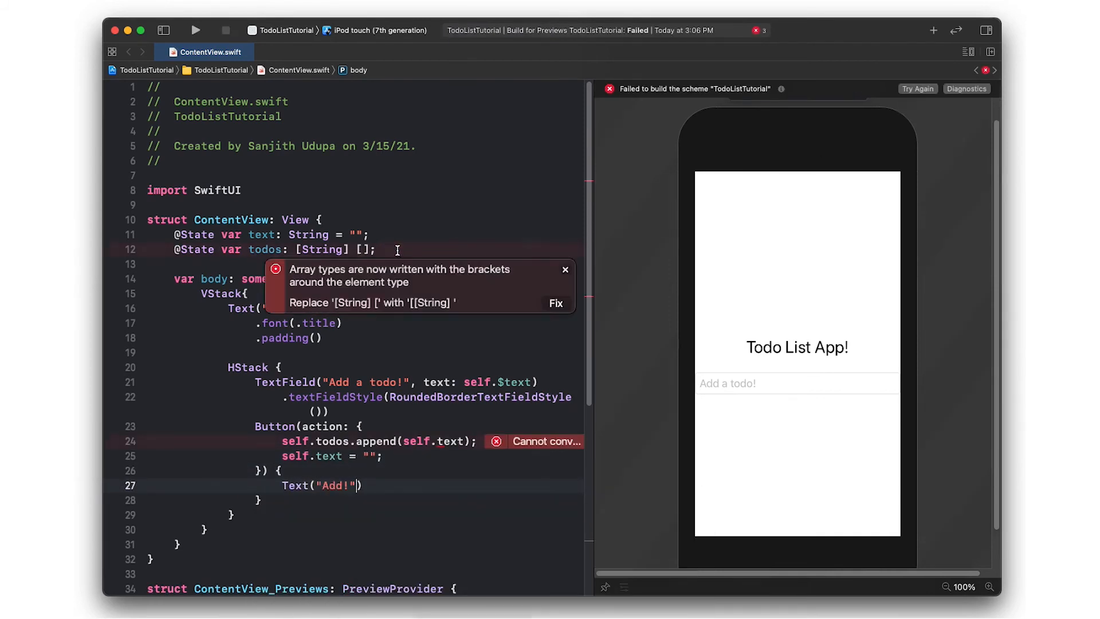
click(554, 303)
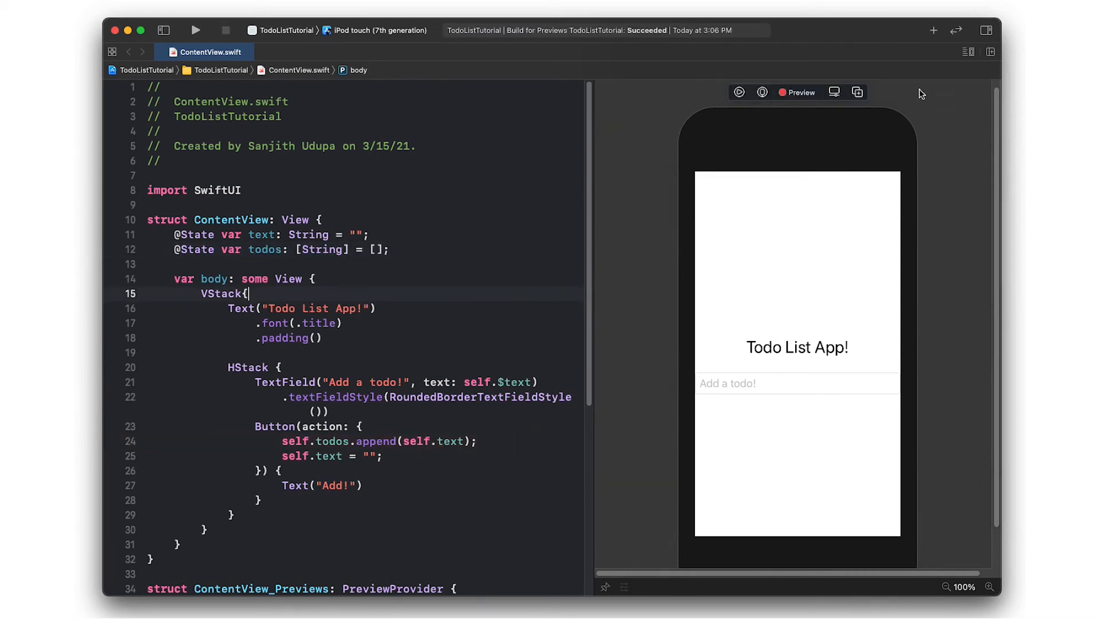
- Give the Add! label padding(), padding(5), a green background and a rounded clip shape
text(.)
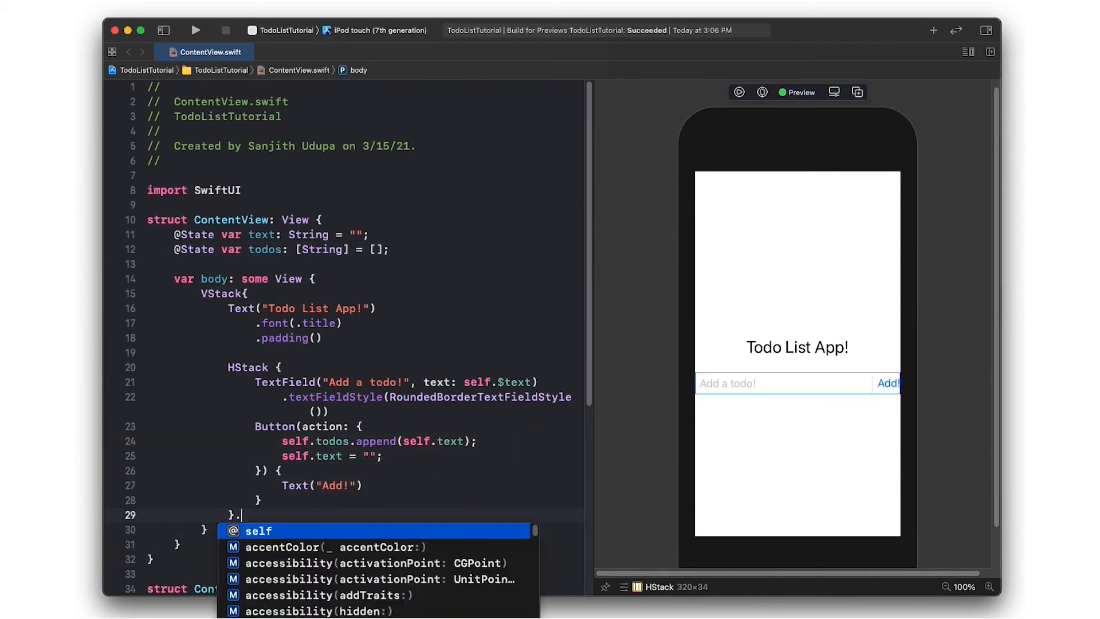
text(.padding())
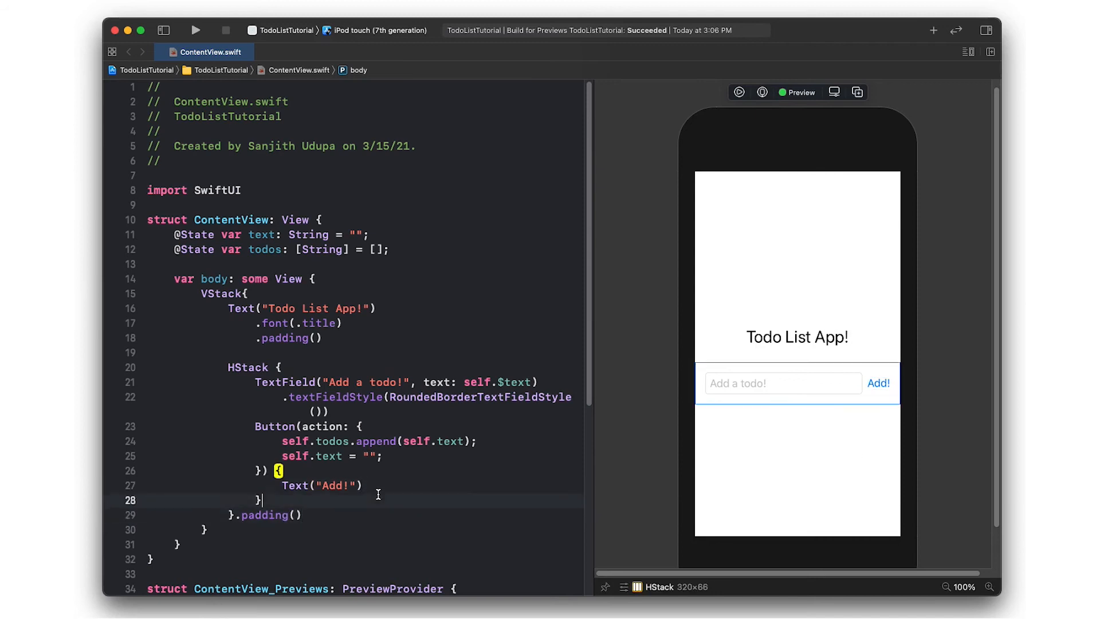
text(.padding(5))
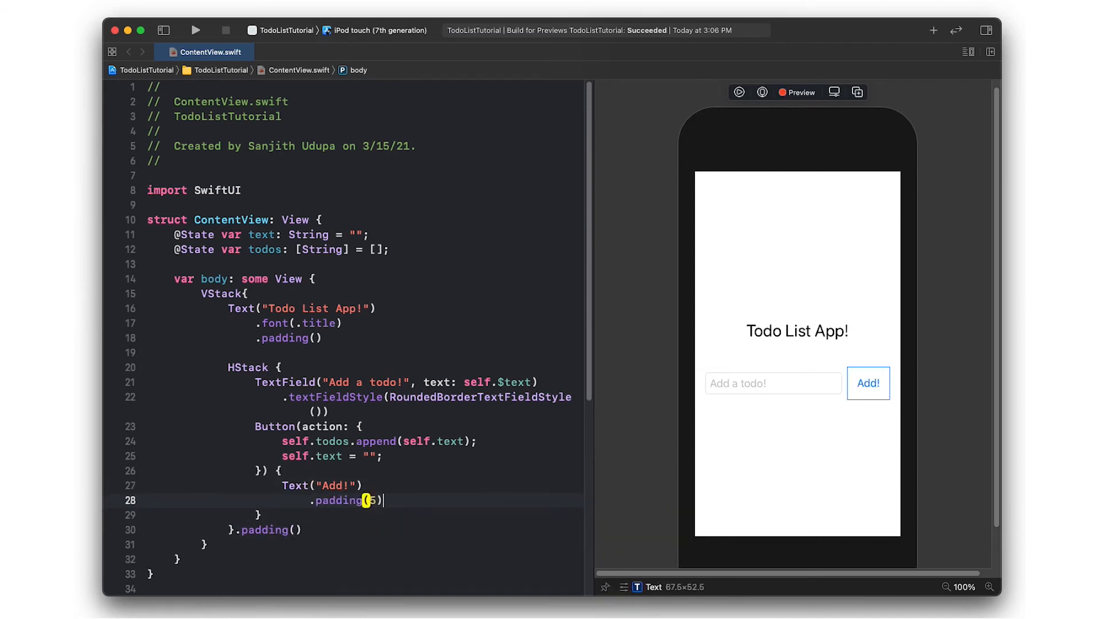
text(.background(Color.green))
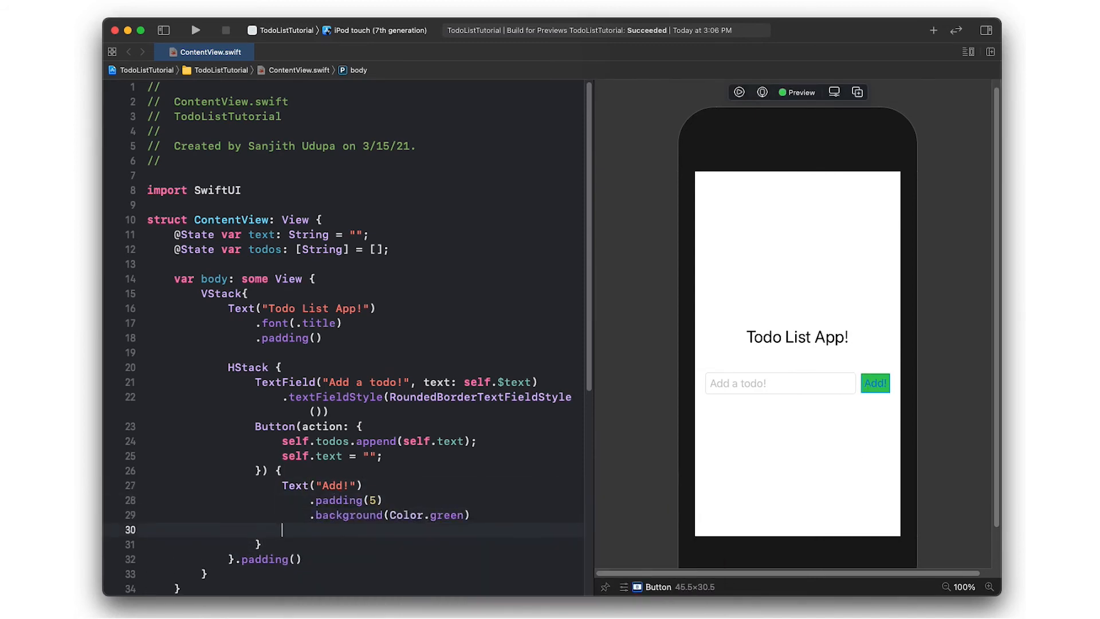
text(.clipShape9)
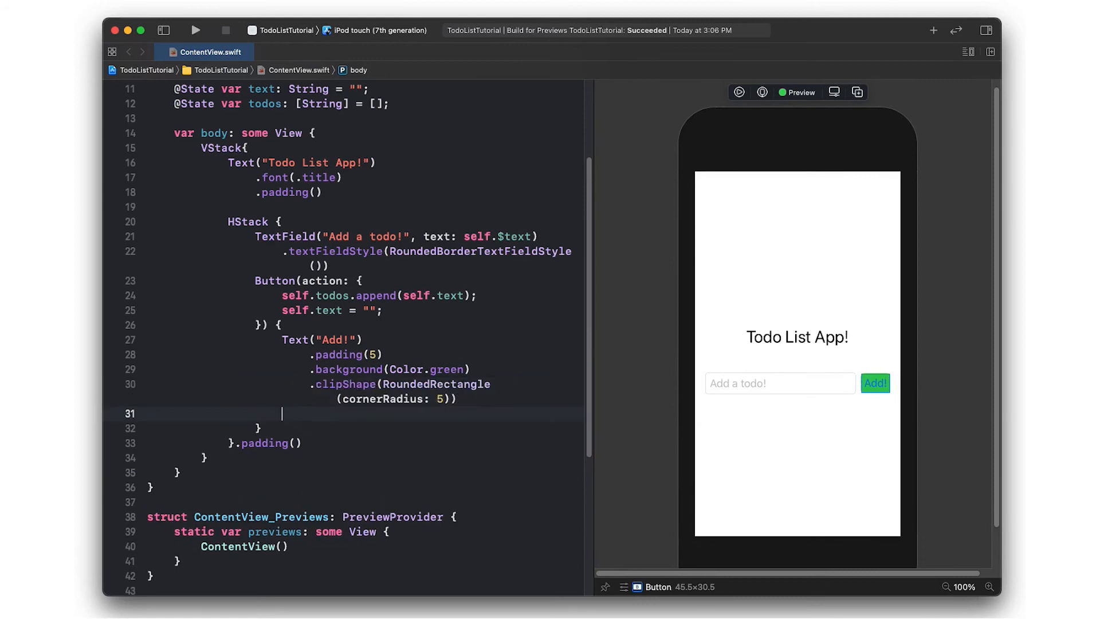
- Add a soft black shadow and white text to the label, then begin an empty List
text(.shadow(color: col)
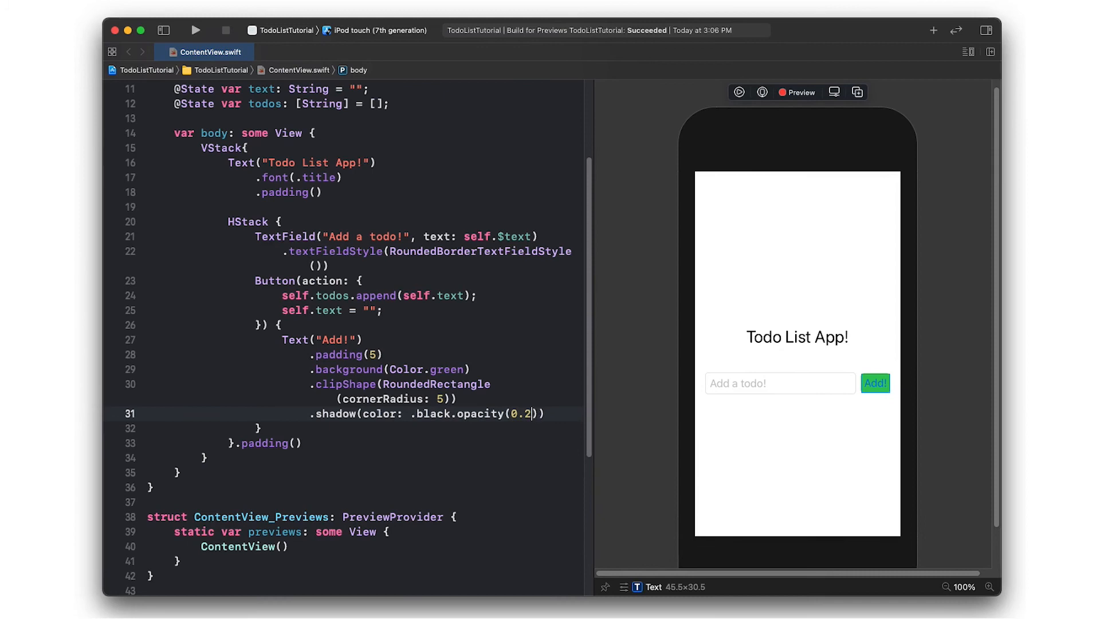
text(5, radius: 6)
text(.foregroundColor(.white))
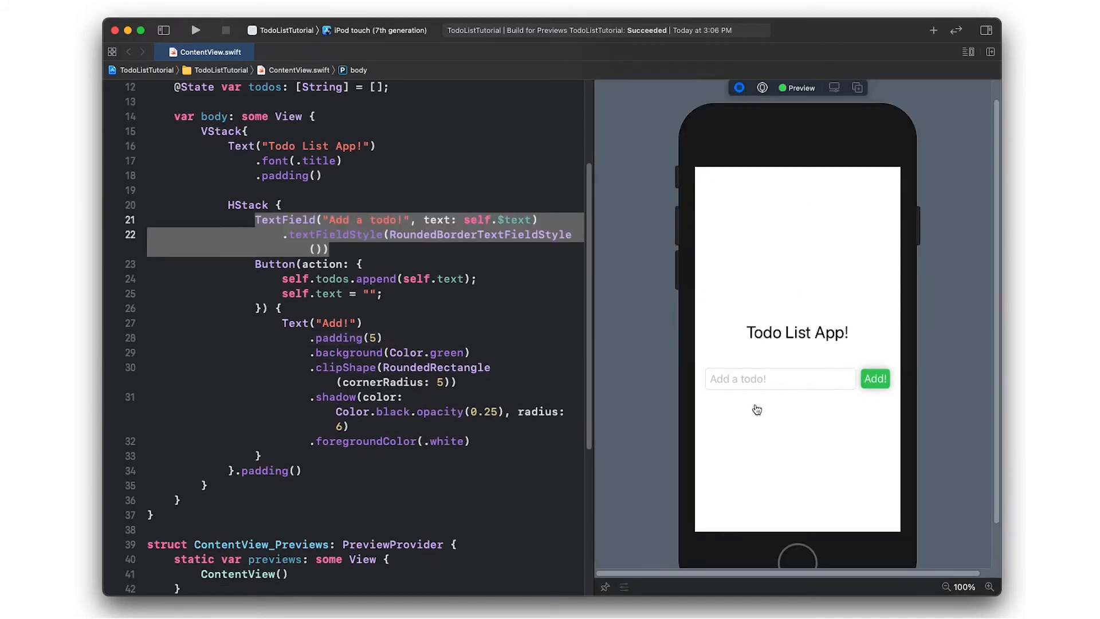
click(780, 379)
text(List{)
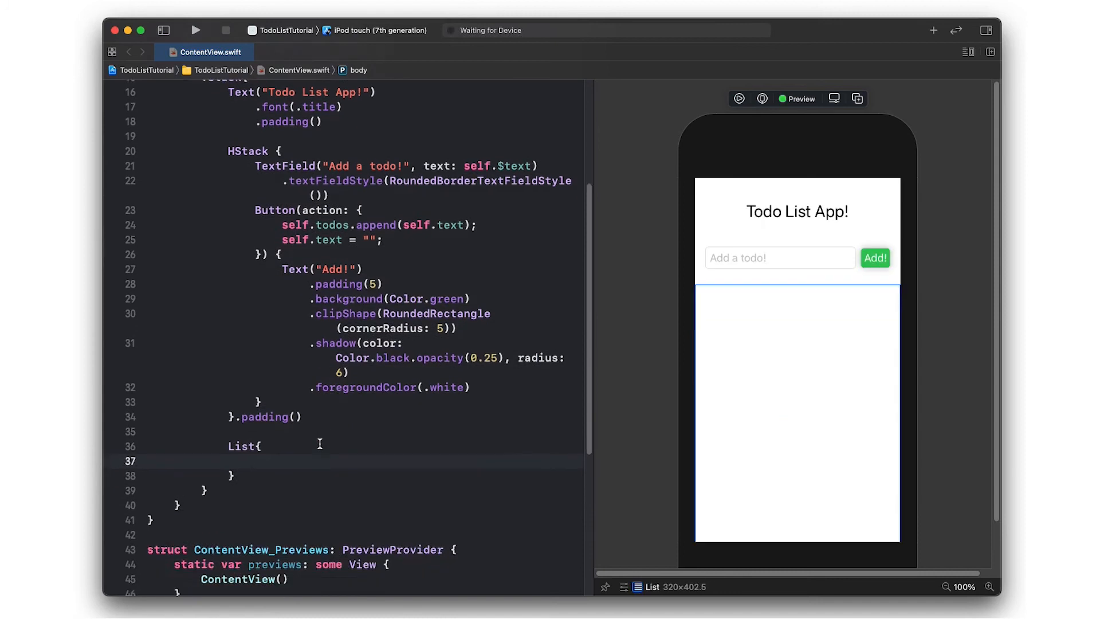
- Show each todo as a Text row via ForEach(self.todos, id: \.self), testing Add! in preview
scroll(down, 3)
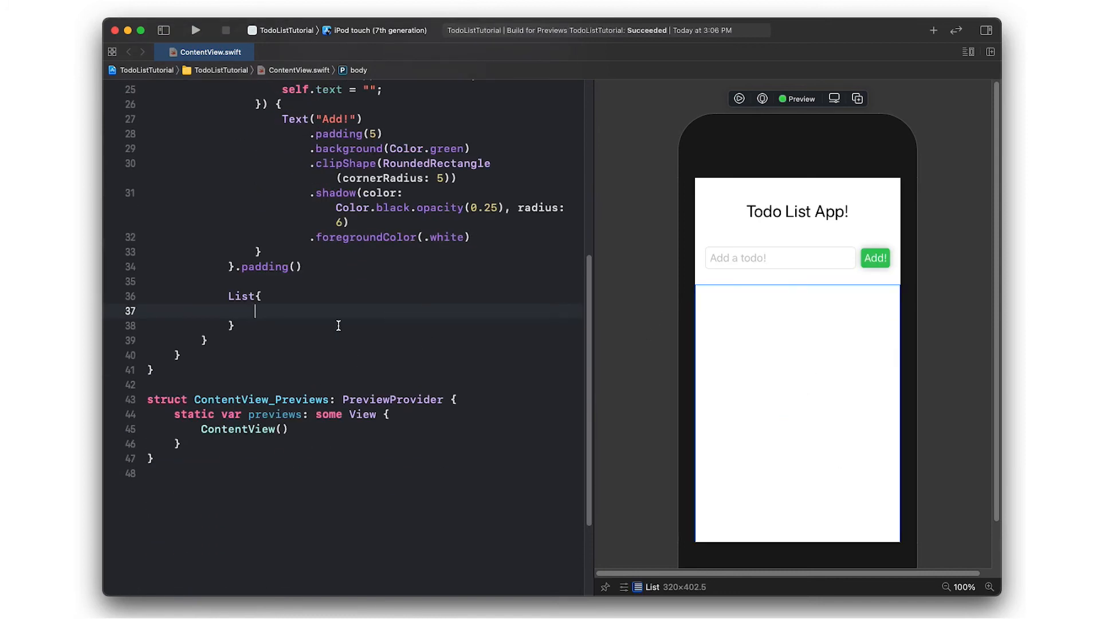
text(ForEach(self.todos, id:)
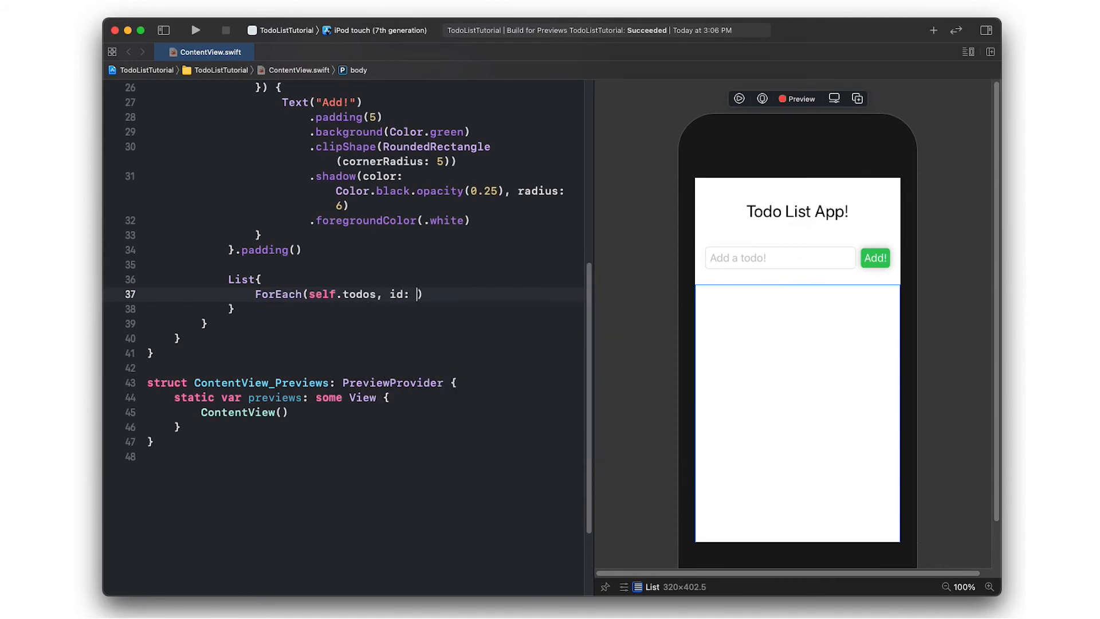
text(\.self))
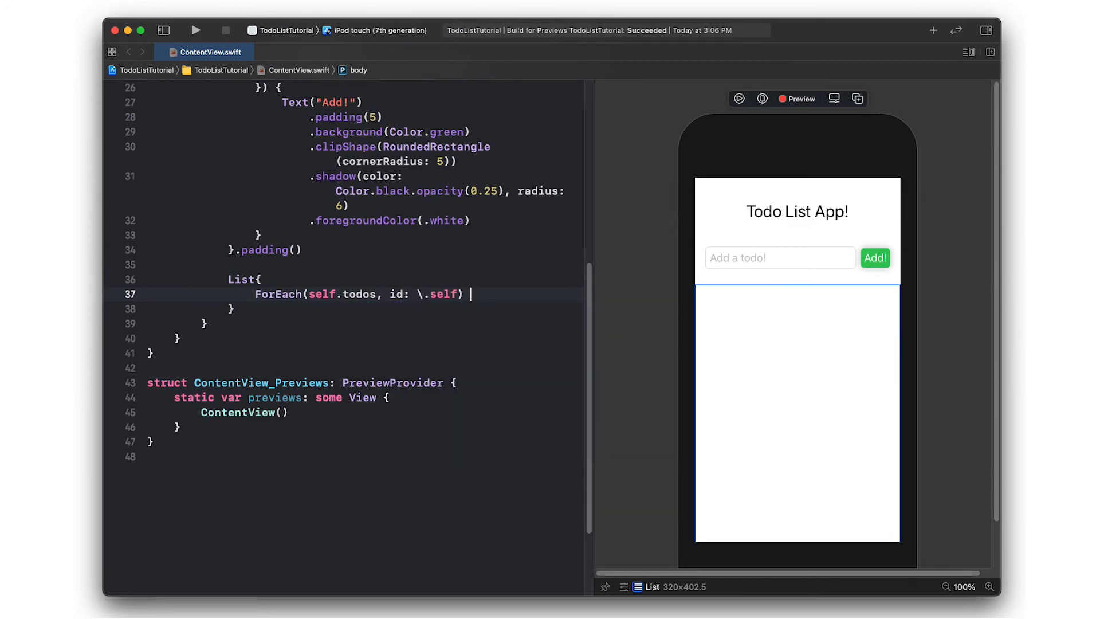
text({ todo in)
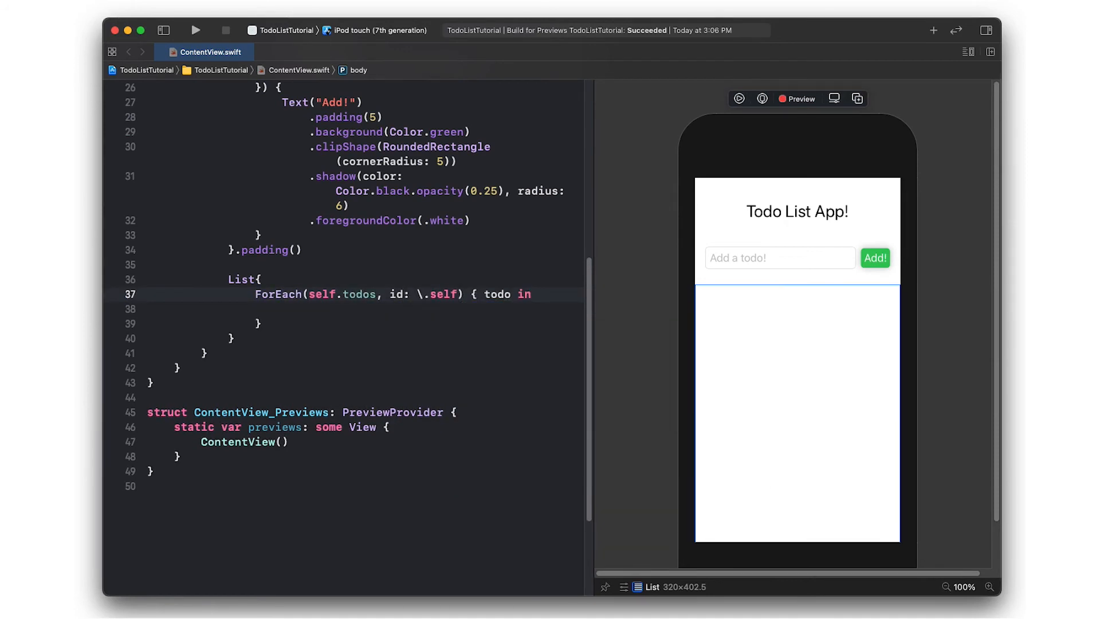
text(Text()
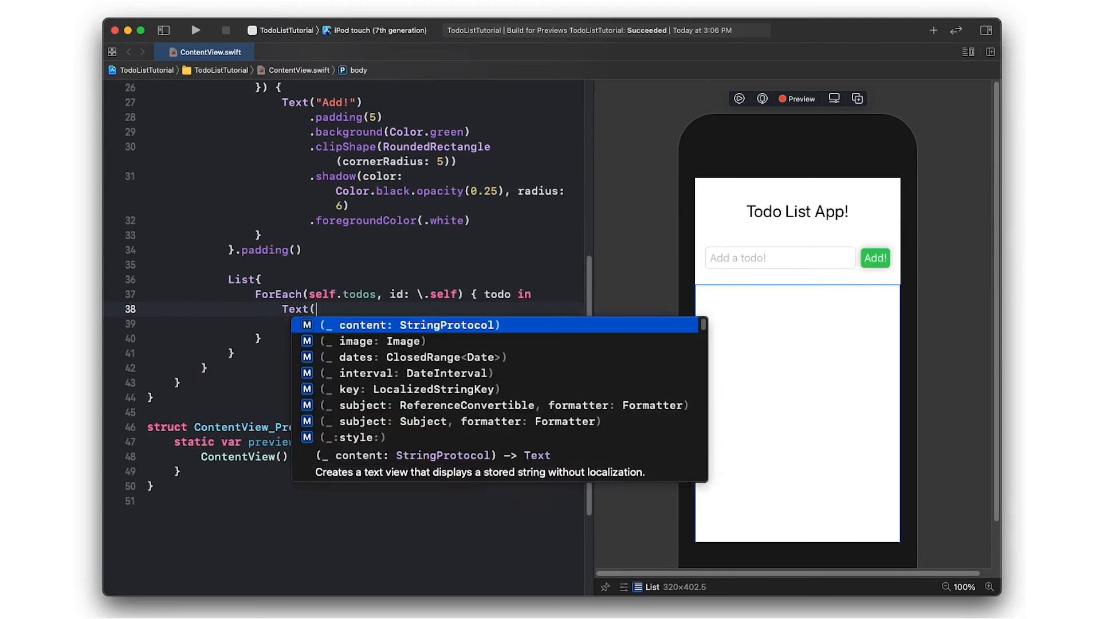
text(todo))
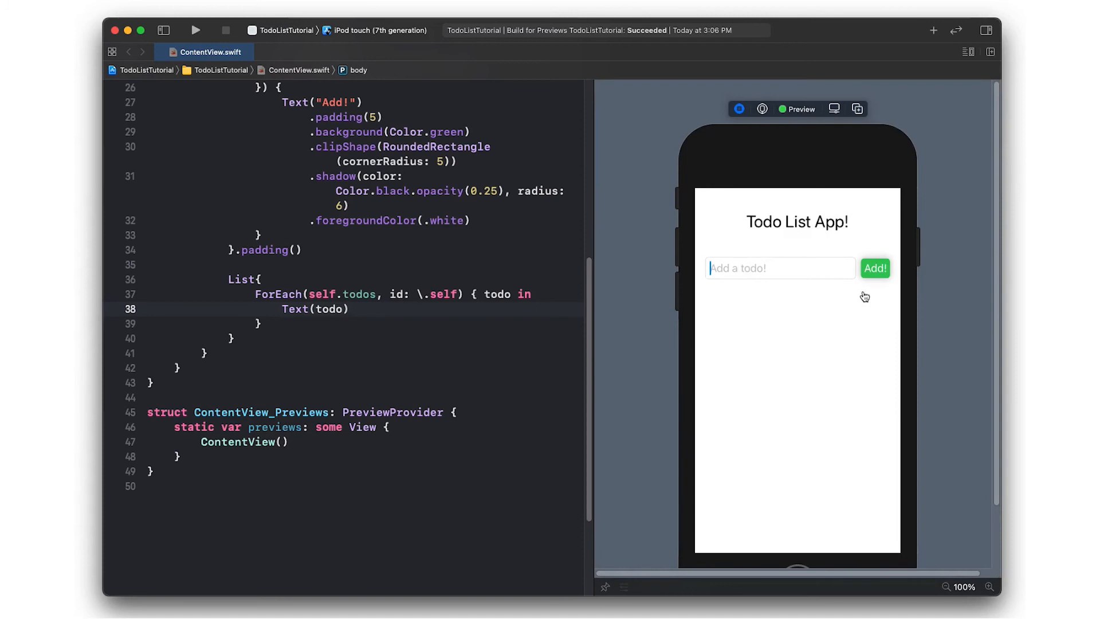
click(875, 268)
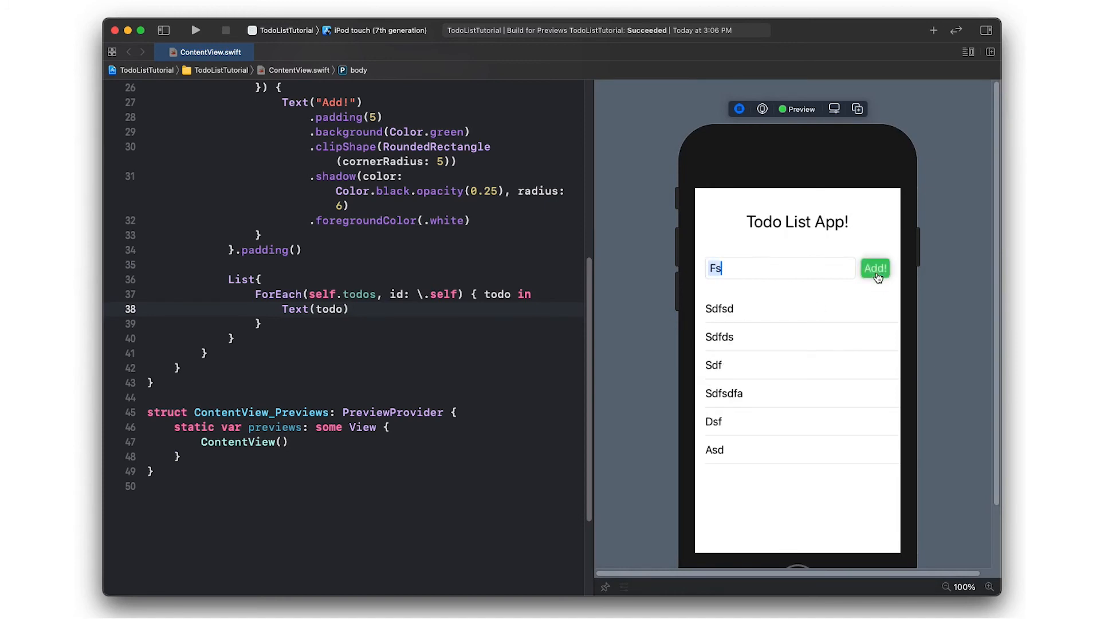
click(874, 268)
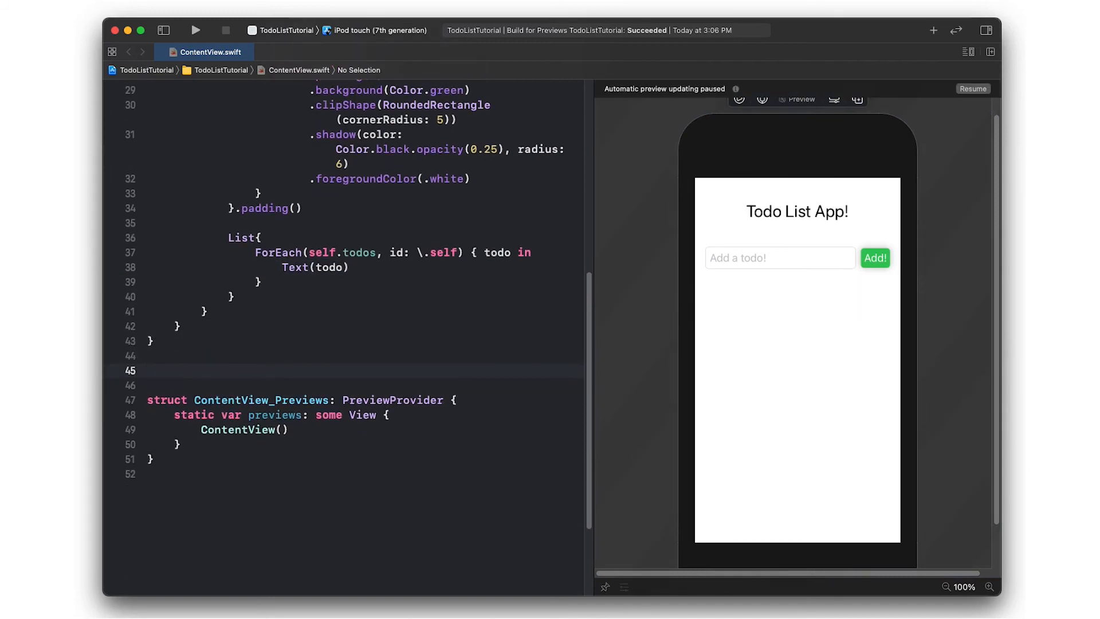
- Define a TodoItem view showing its todo string as Text, and build rows with TodoItem(todo: todo)
text(struc)
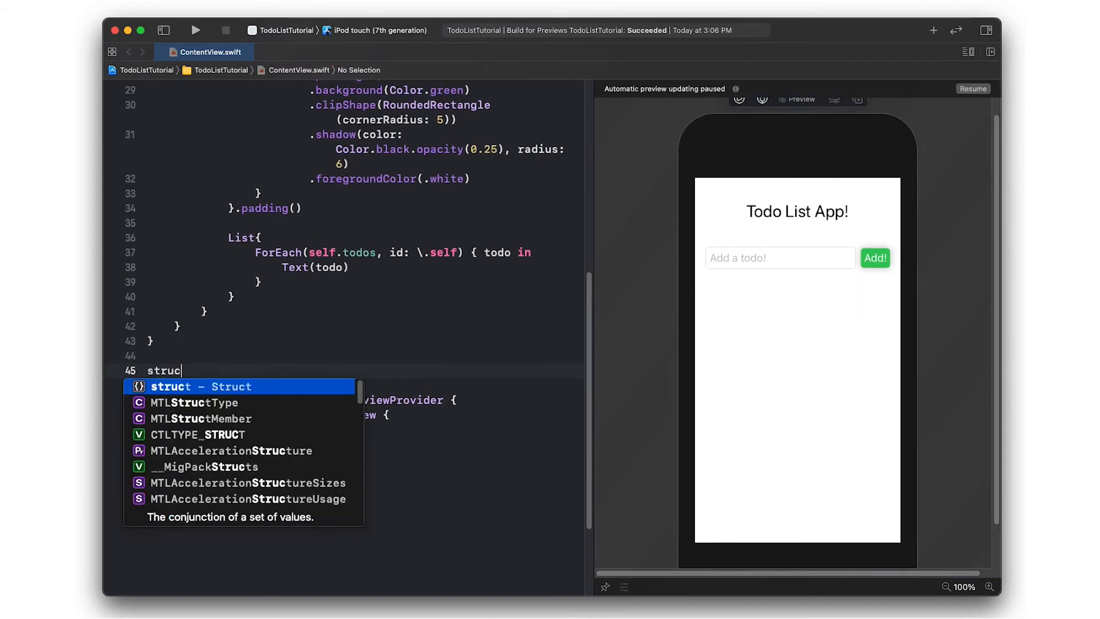
text(TodoItem: View {)
text(@State)
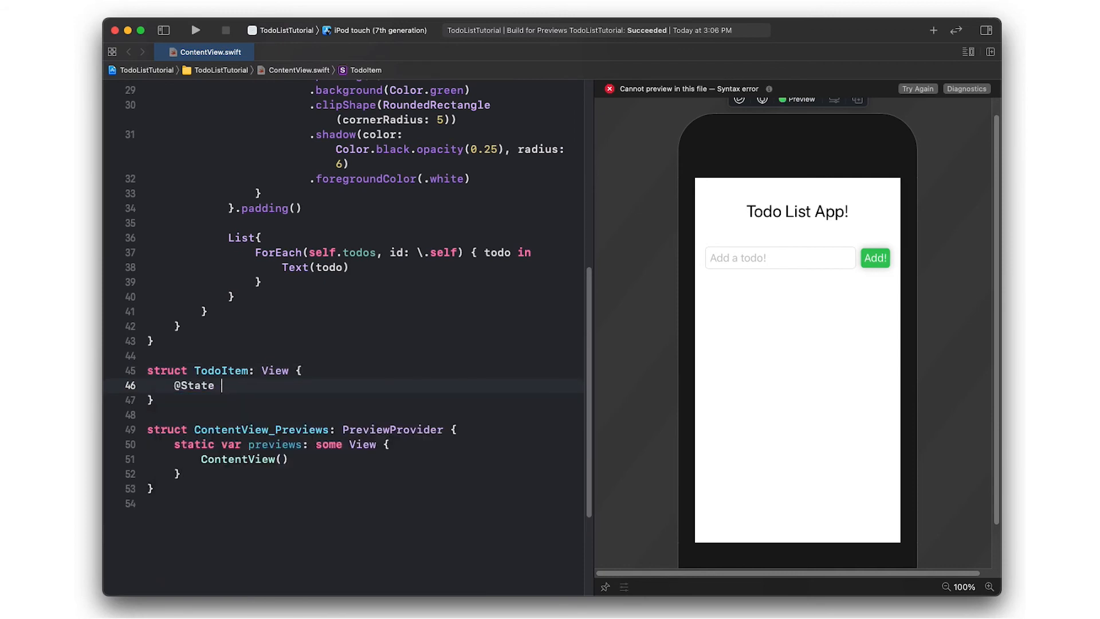
text(var todo: String)
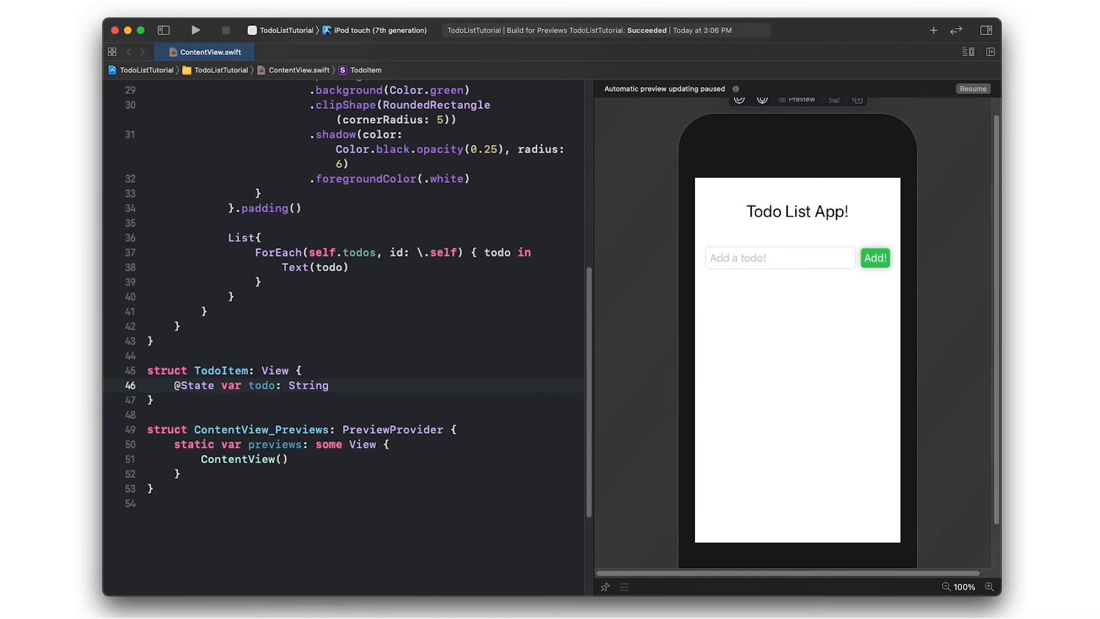
text(var body: some View {)
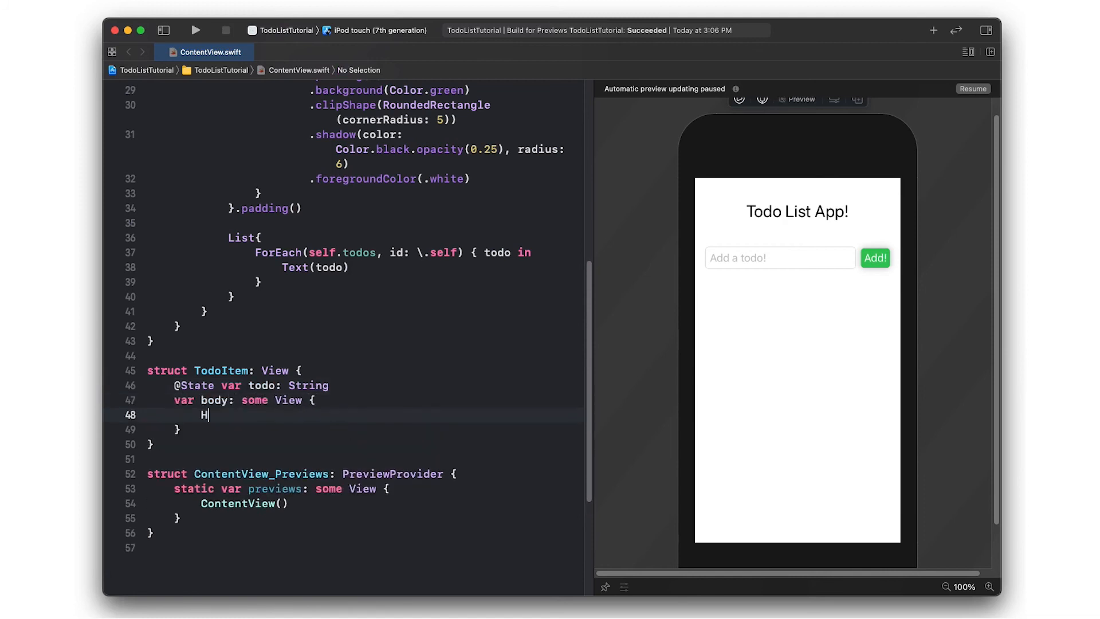
text(Stack {)
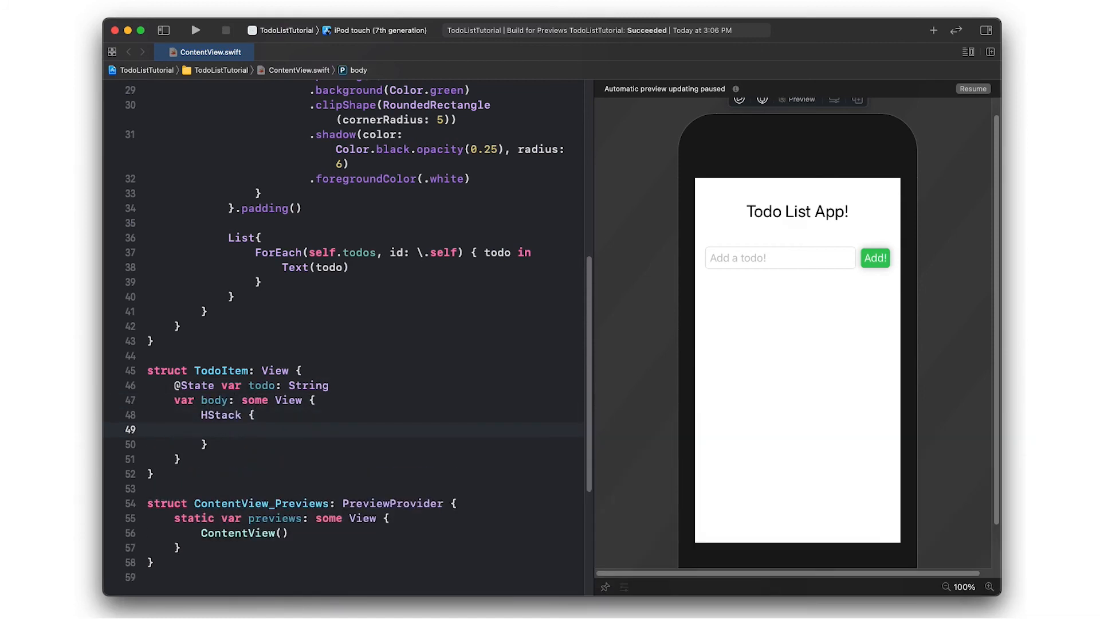
text(Text(self.todo)
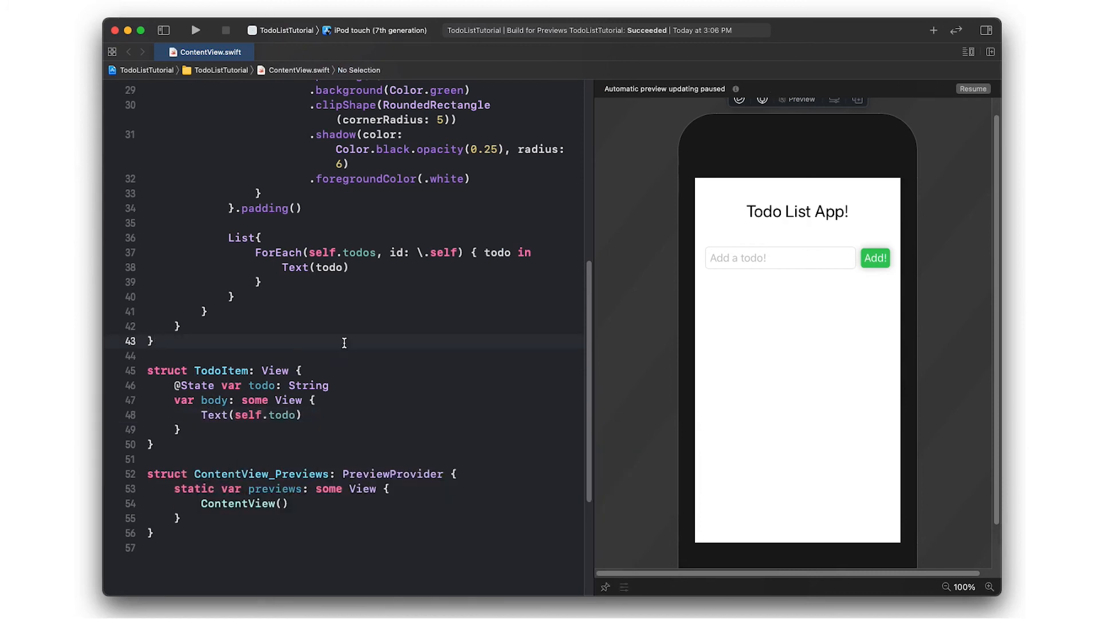
text(TodoItem(todo))
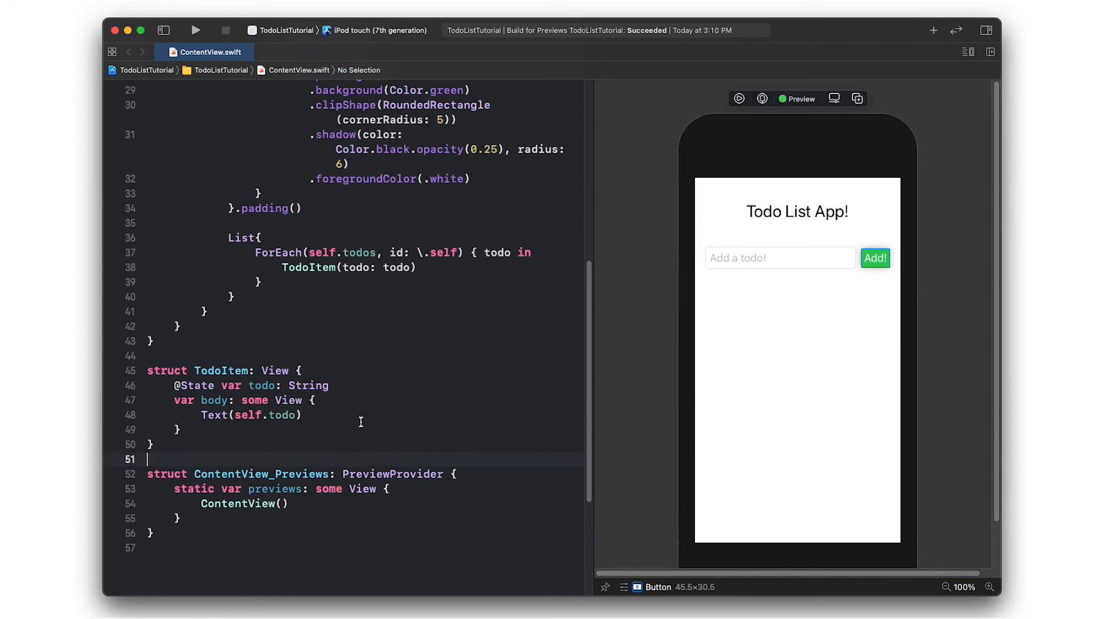
- Write a CheckBox view with a Button toggling checked, a green checkmark.circle/circle image, and PlainButtonStyle()
text(struct)
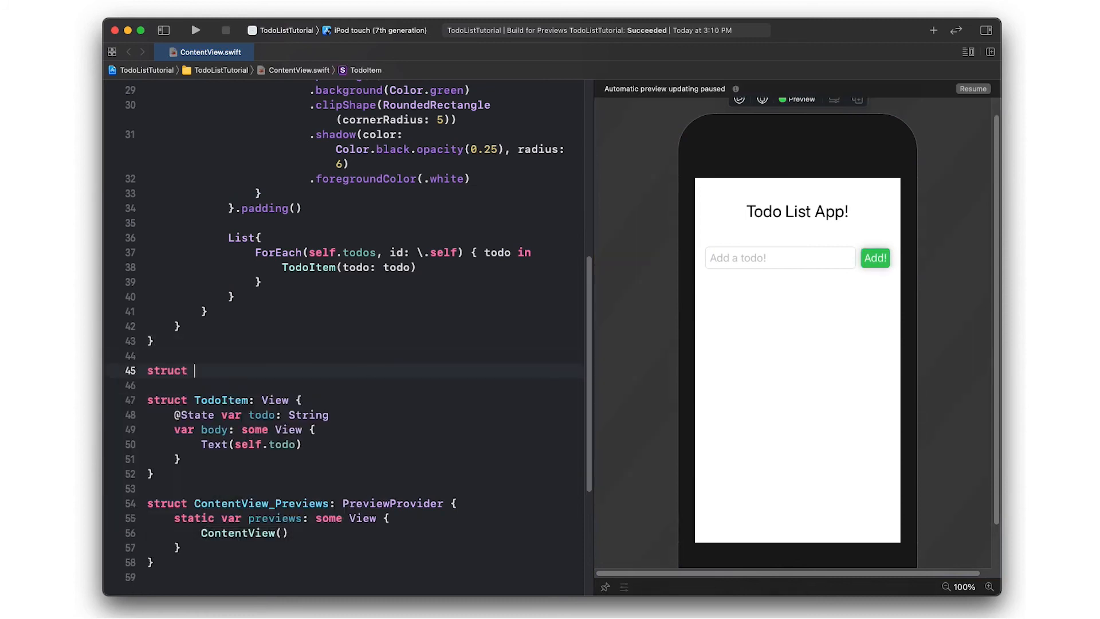
text(CheckBox: View {)
text(self.)
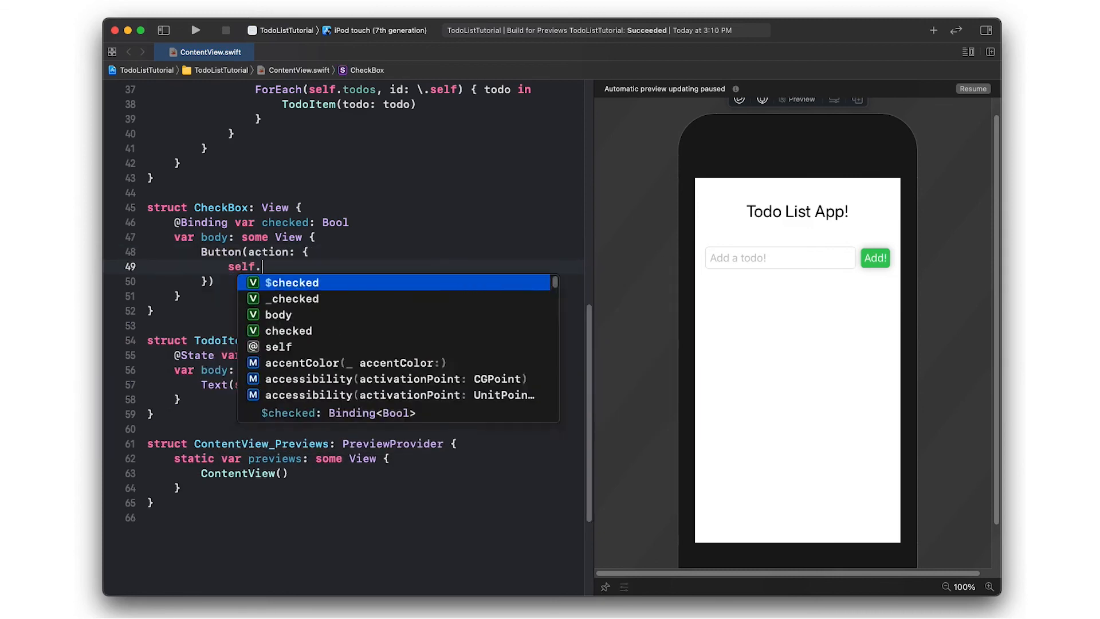
text(checked.toggle())
text(Image(systemName: )
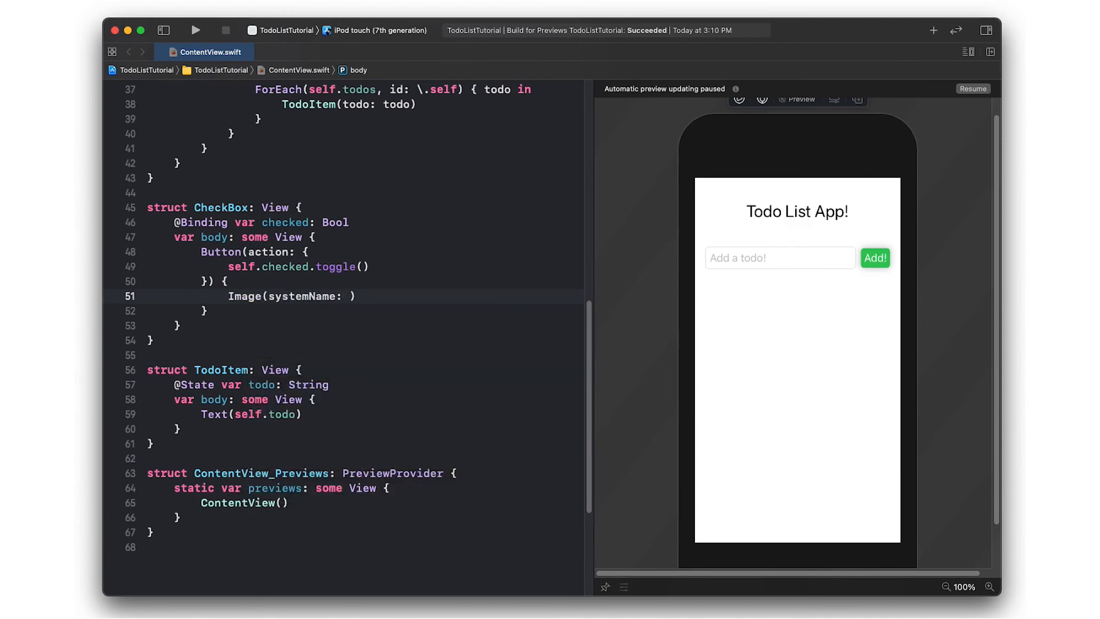
text(self.checked ? ")
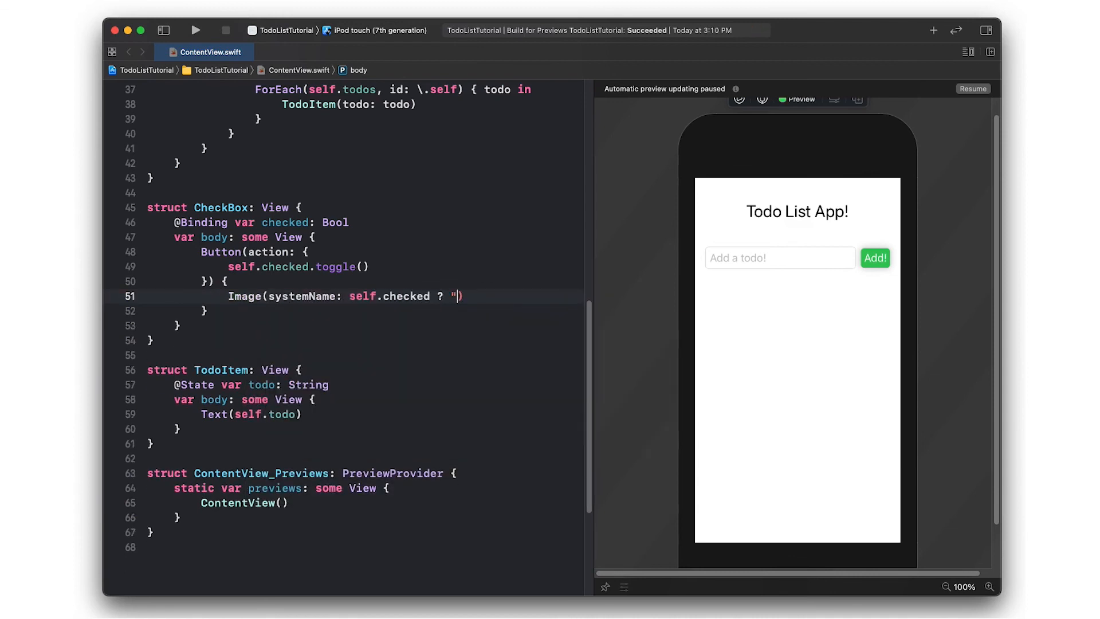
text(checkmark.circle" : "circle)
text(.foregroundColor(.blue)
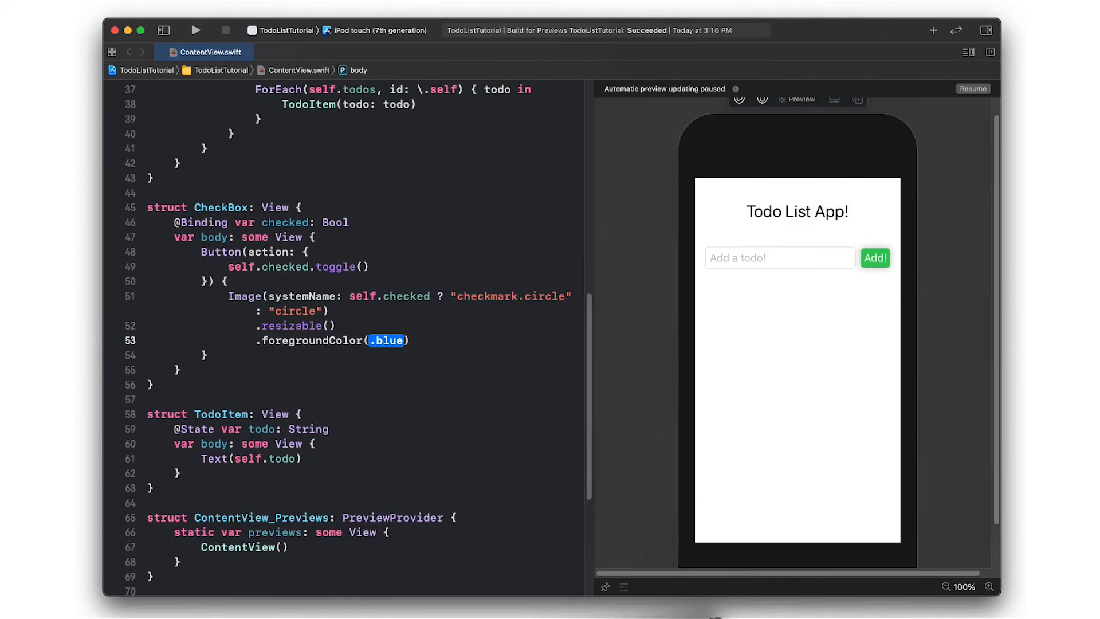
text(.green)
click(365, 355)
text(.buttonStyle()
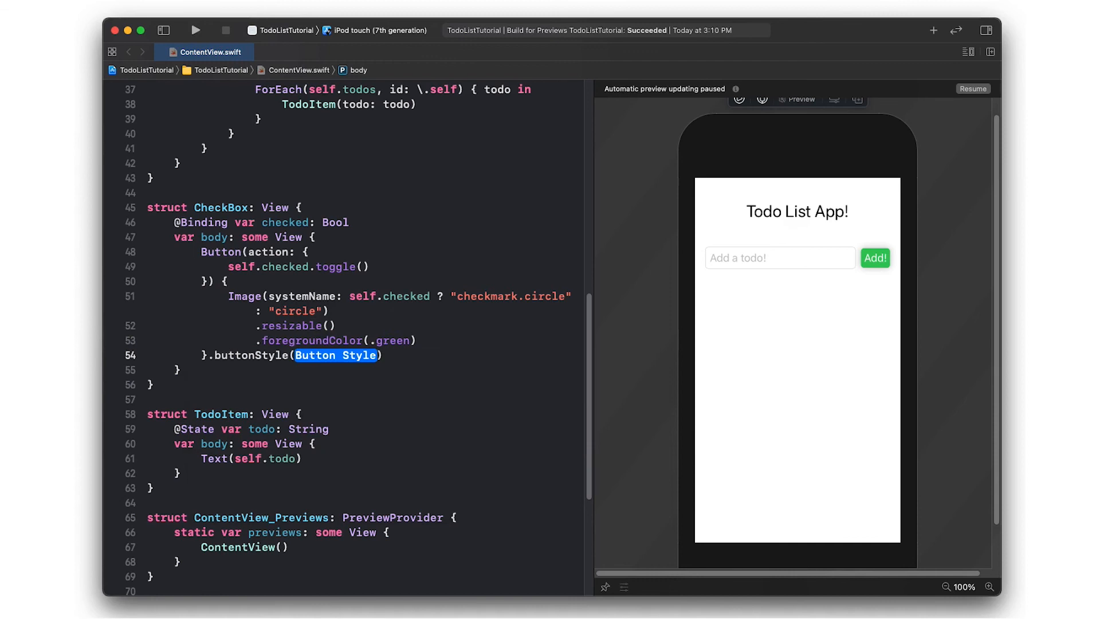
text(PlainButtonStyle())
text(C)
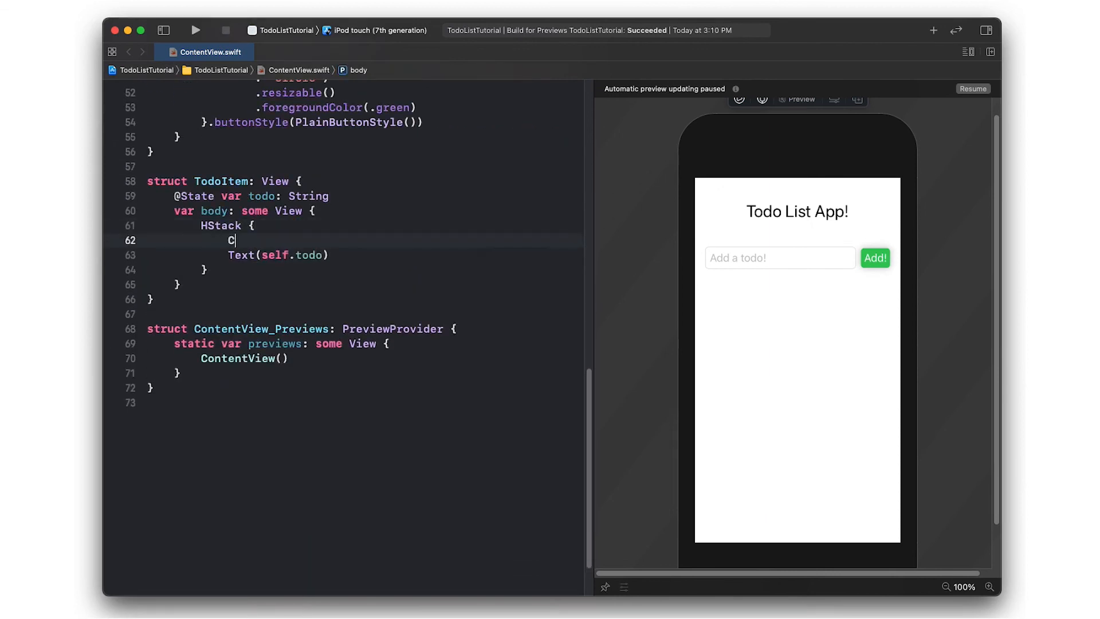
text(heckBox(checked: $checked)
text(@State var checked: S)
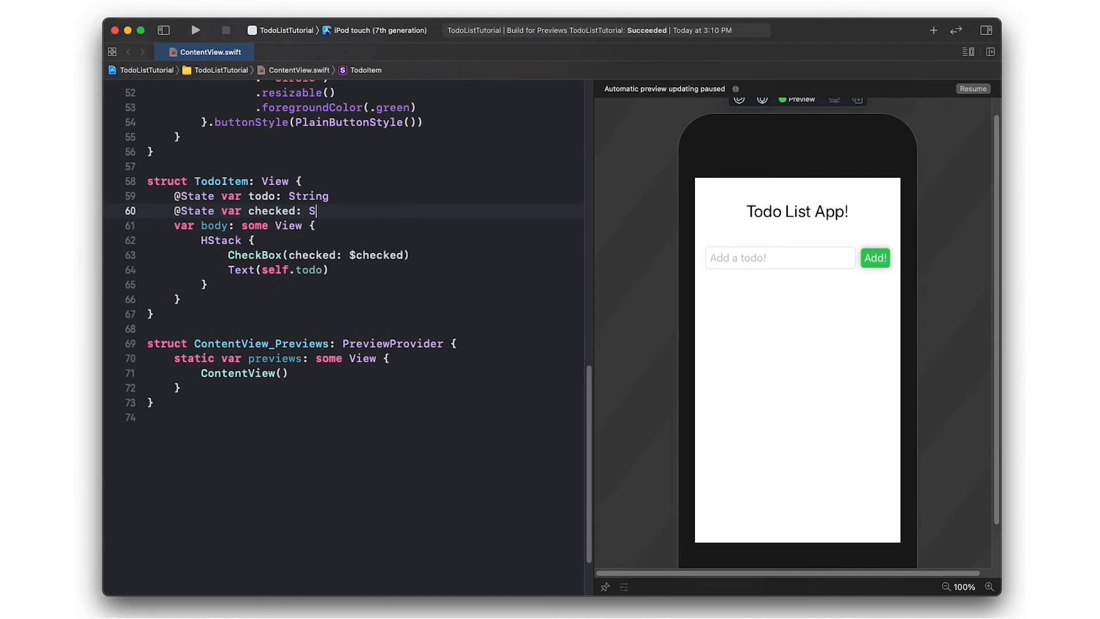
key(Backspace)
text(Sdfsdf)
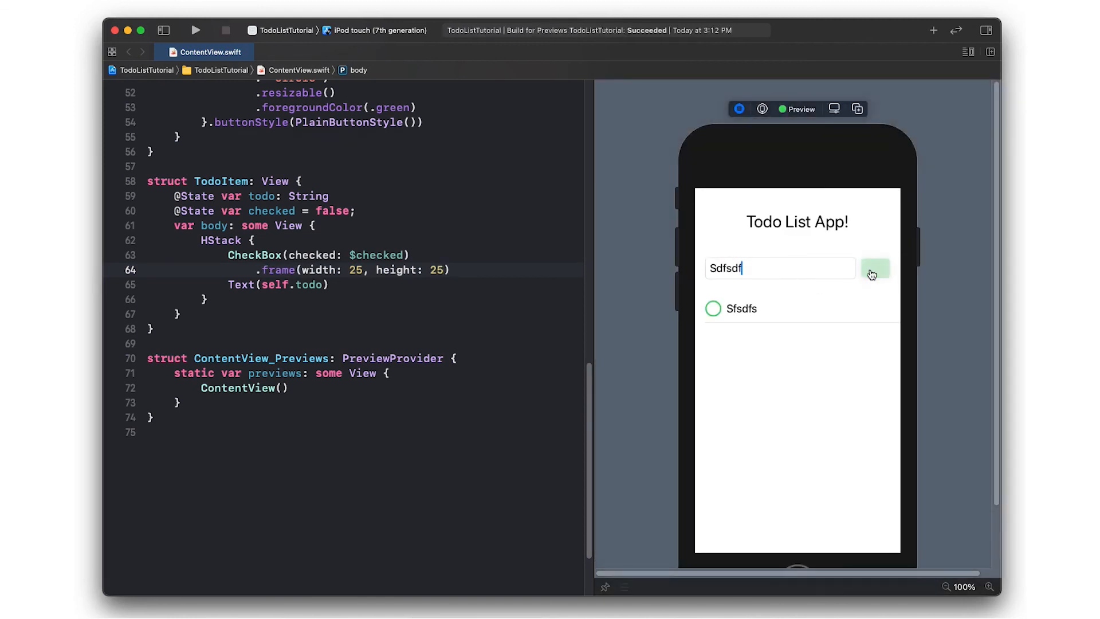
- In the live preview, add a todo and tick the third and first todos
click(876, 268)
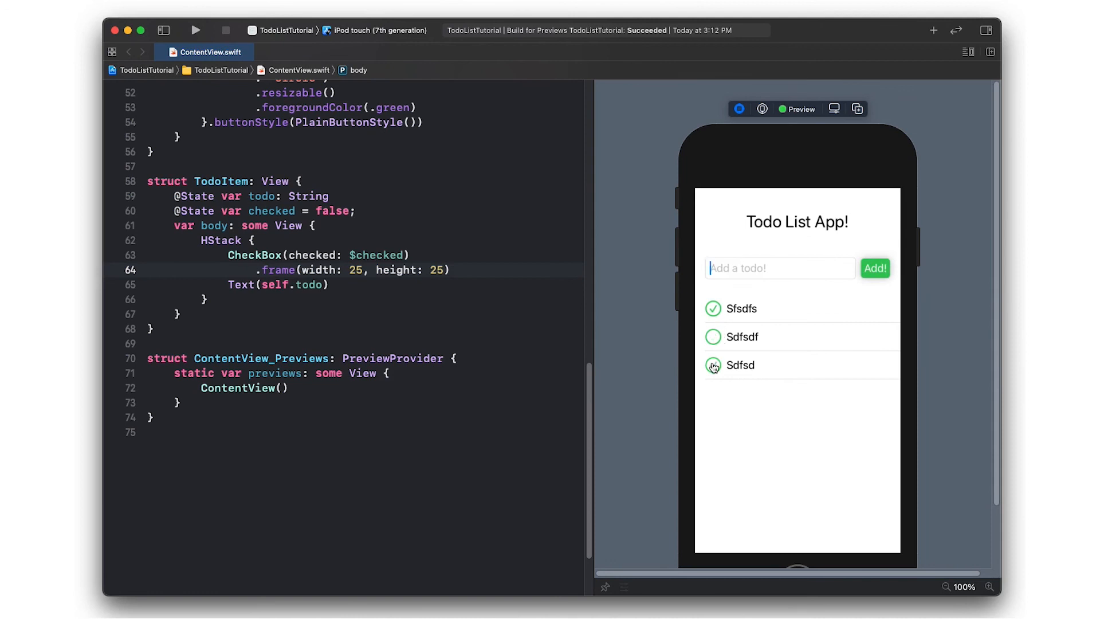
click(712, 365)
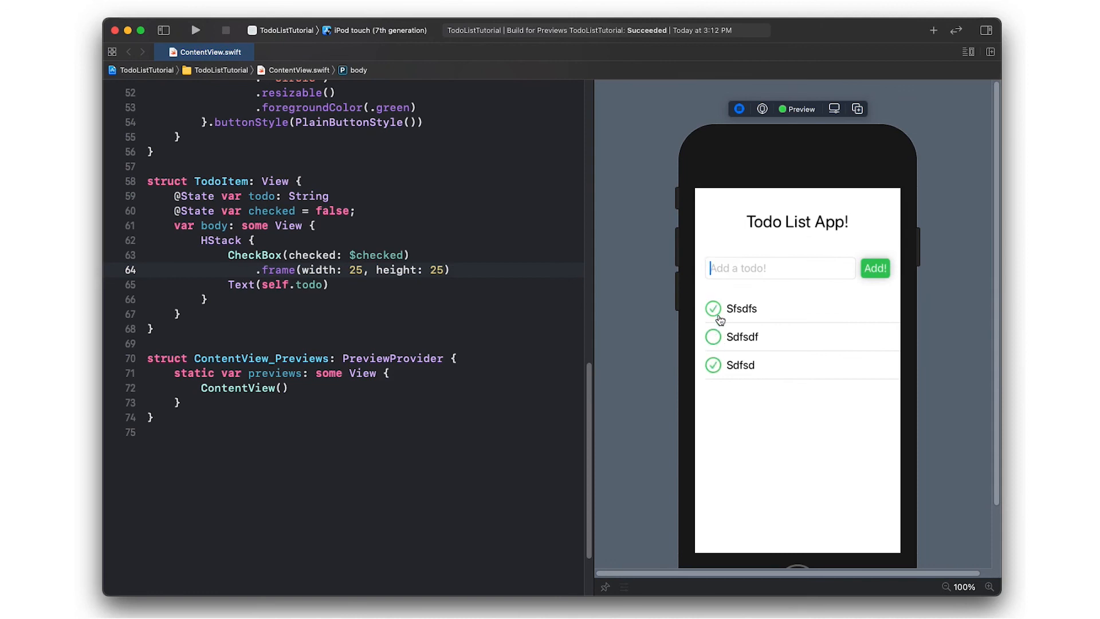
click(712, 308)
text(t)
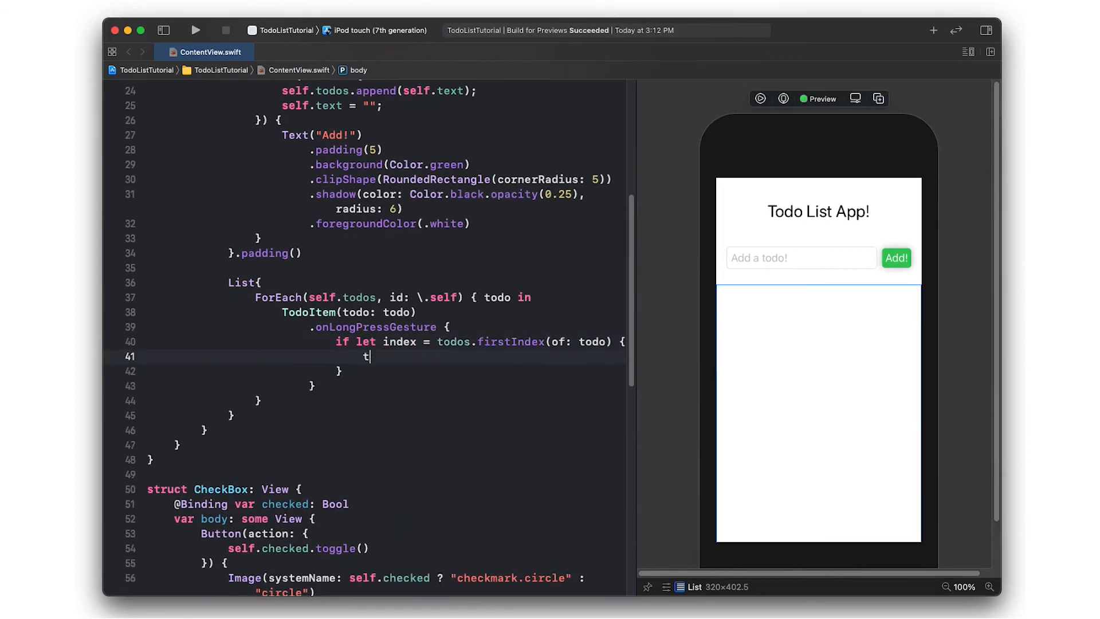
- Make long press call todos.remove(at: index), add a spring animation to the List, and test adding
text(odos.remove(at: index))
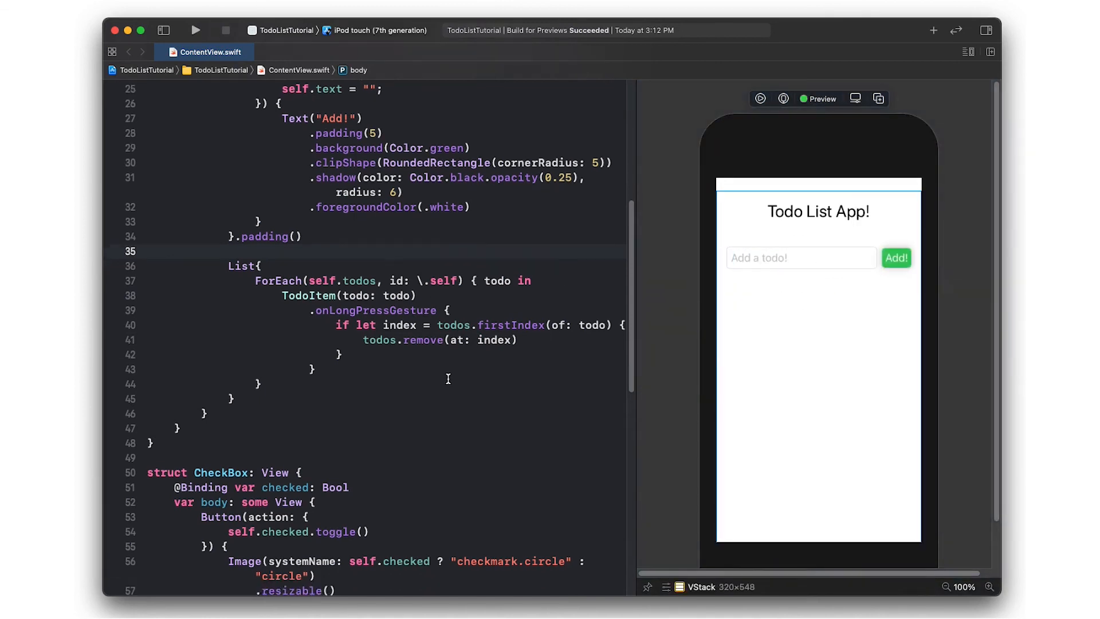
text(.animation(.spring()
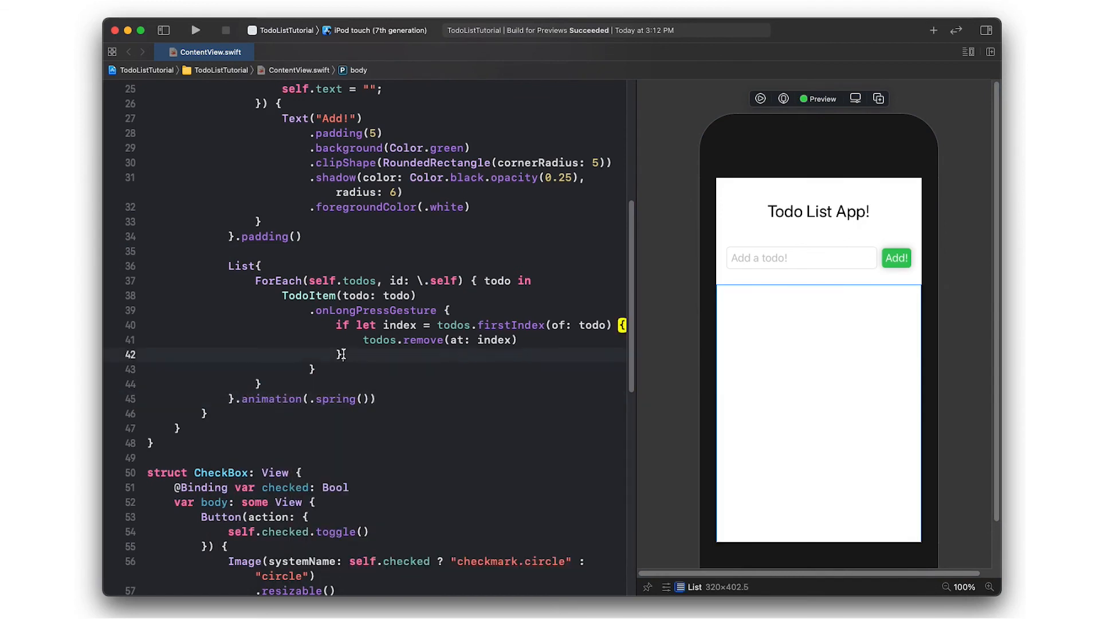
click(896, 268)
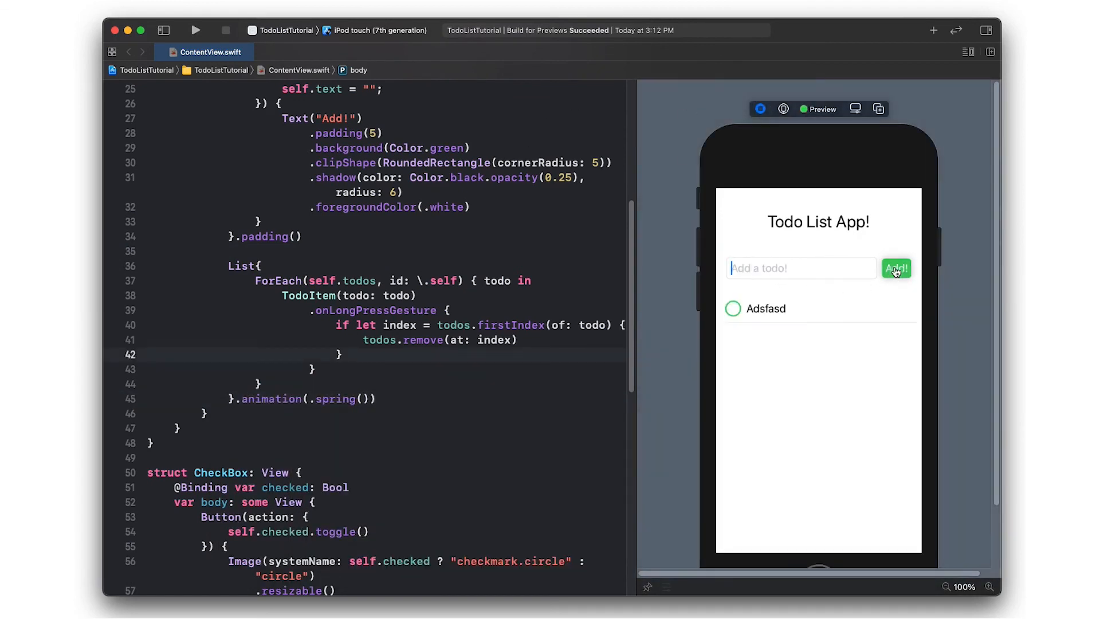
click(896, 268)
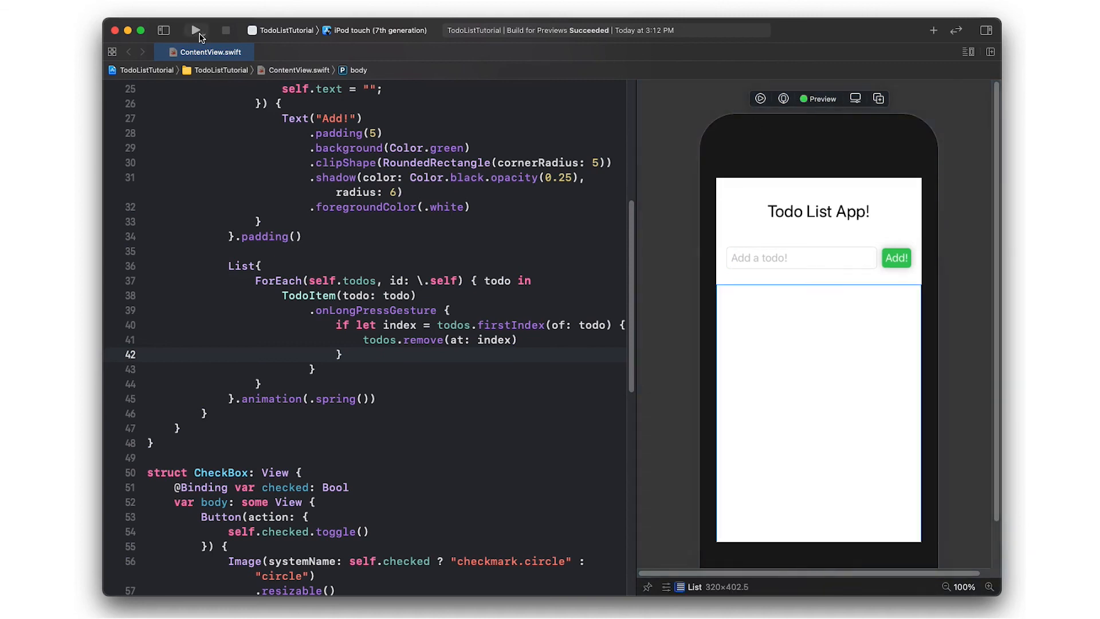
- Run the app in the simulator, add the todo 'Khdth' and another, then tick the second
click(196, 30)
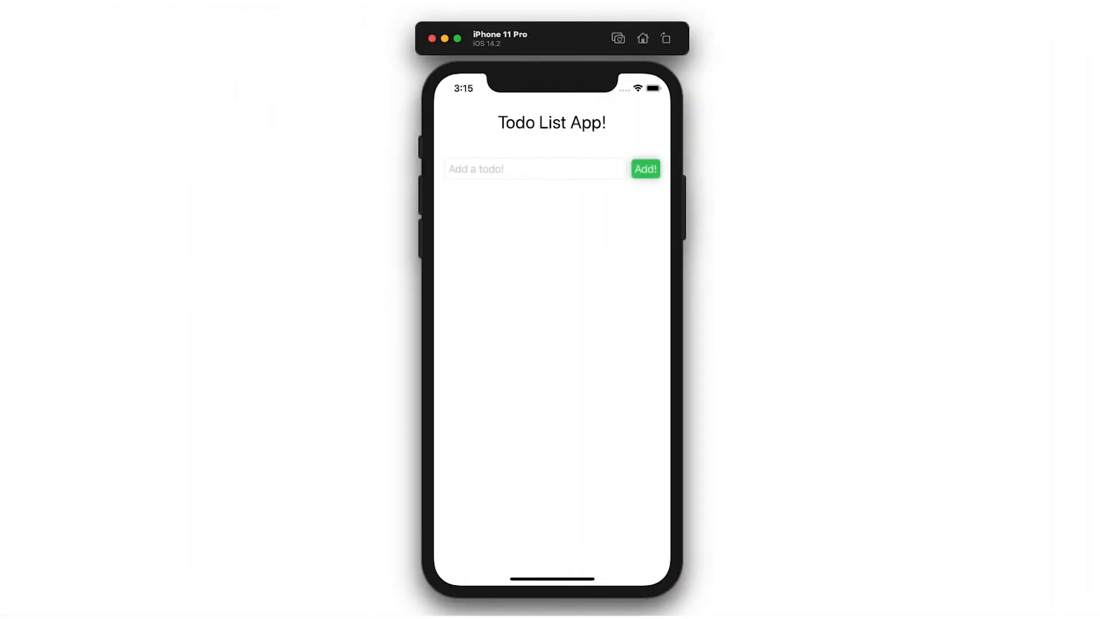
click(509, 170)
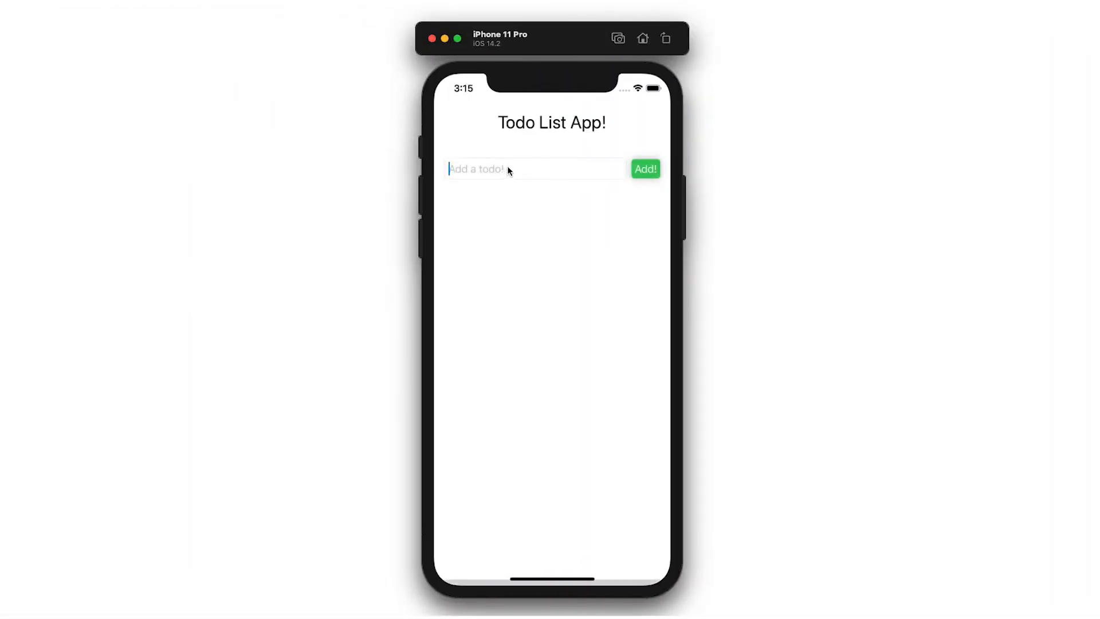
text(Khdth)
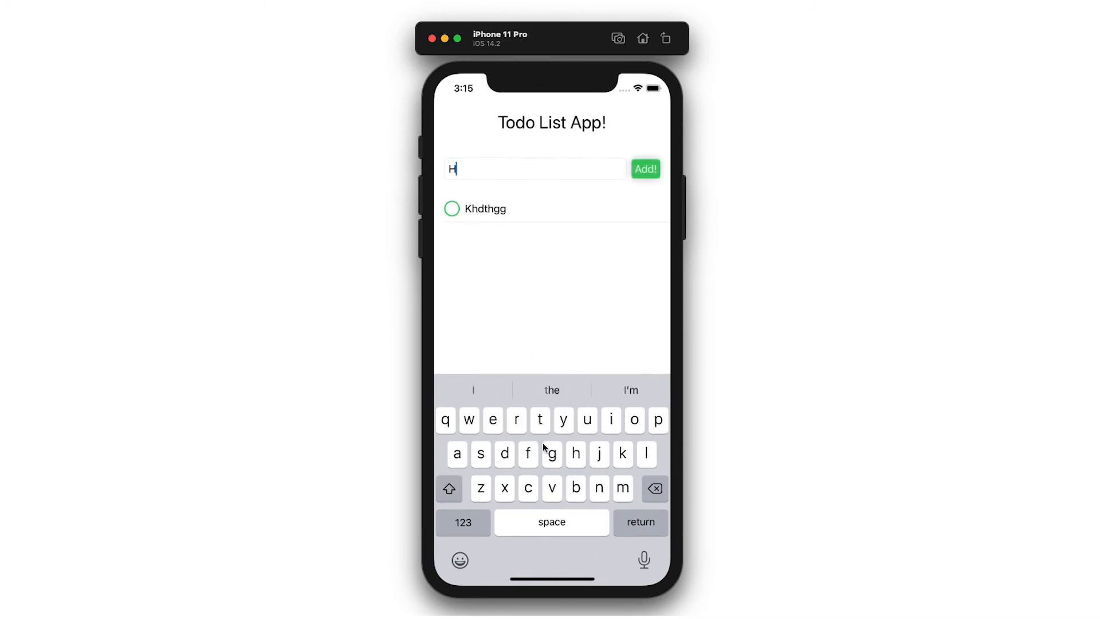
click(646, 169)
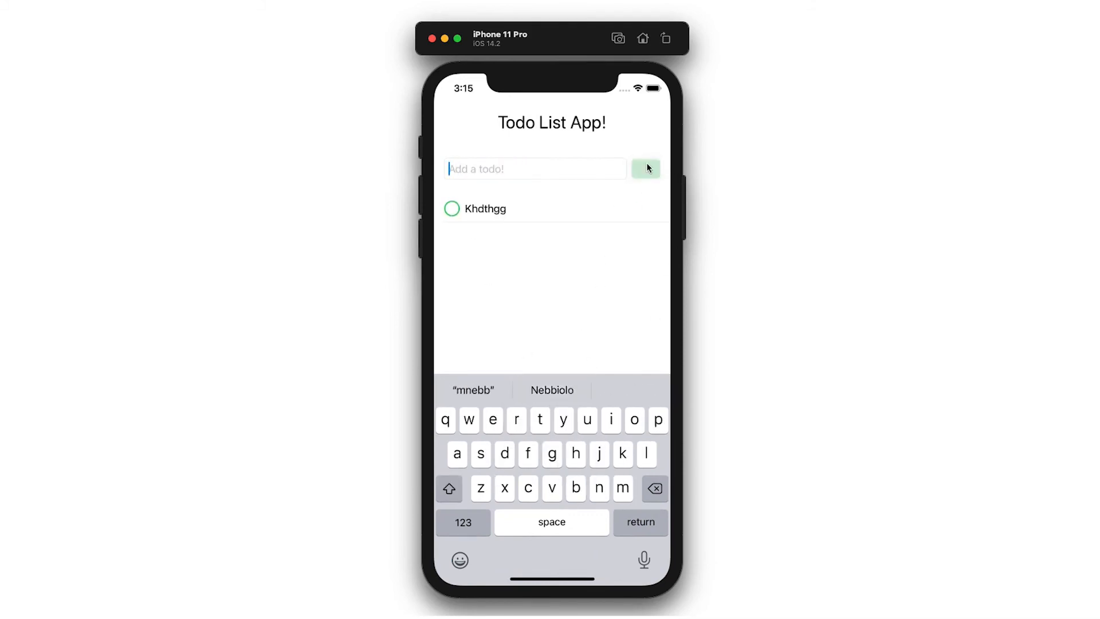
click(645, 168)
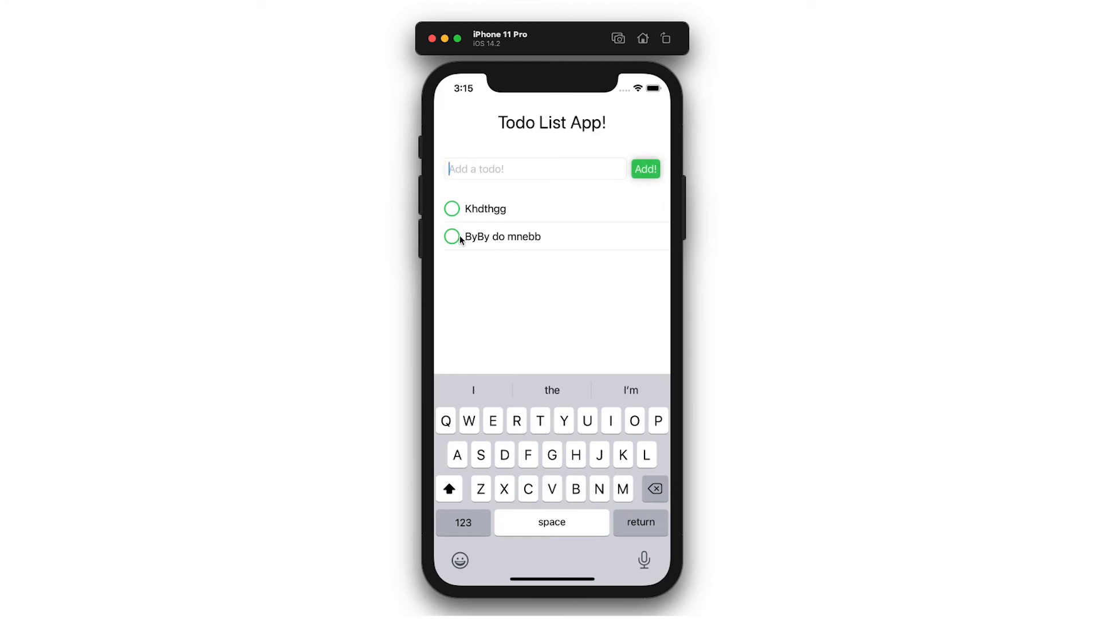
click(452, 237)
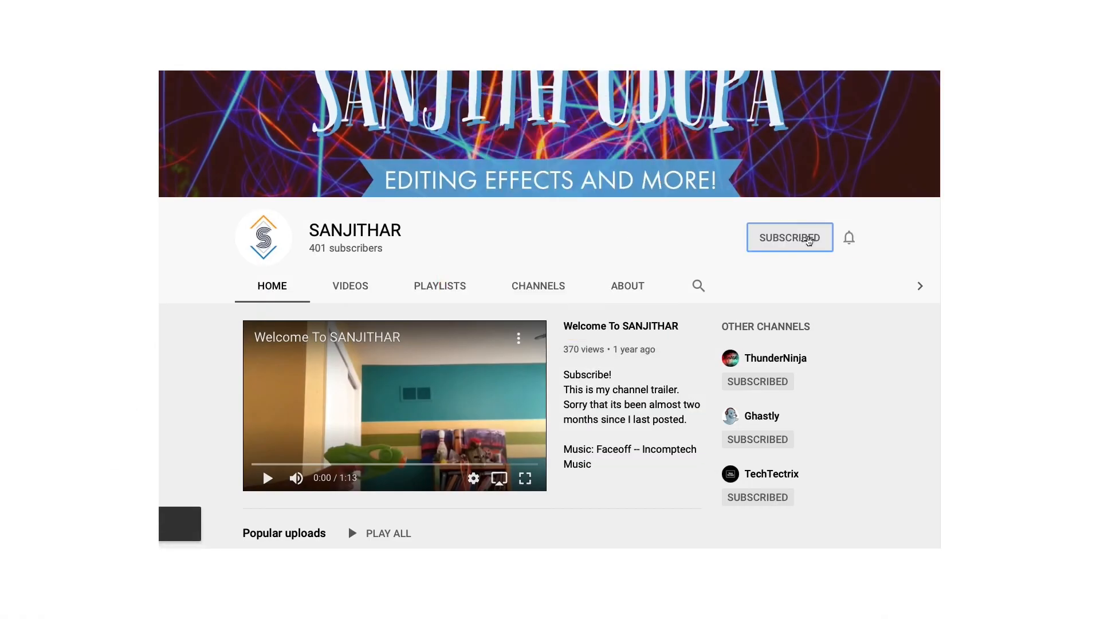
- Show the YouTube channel's notification choices from its bell icon
click(849, 237)
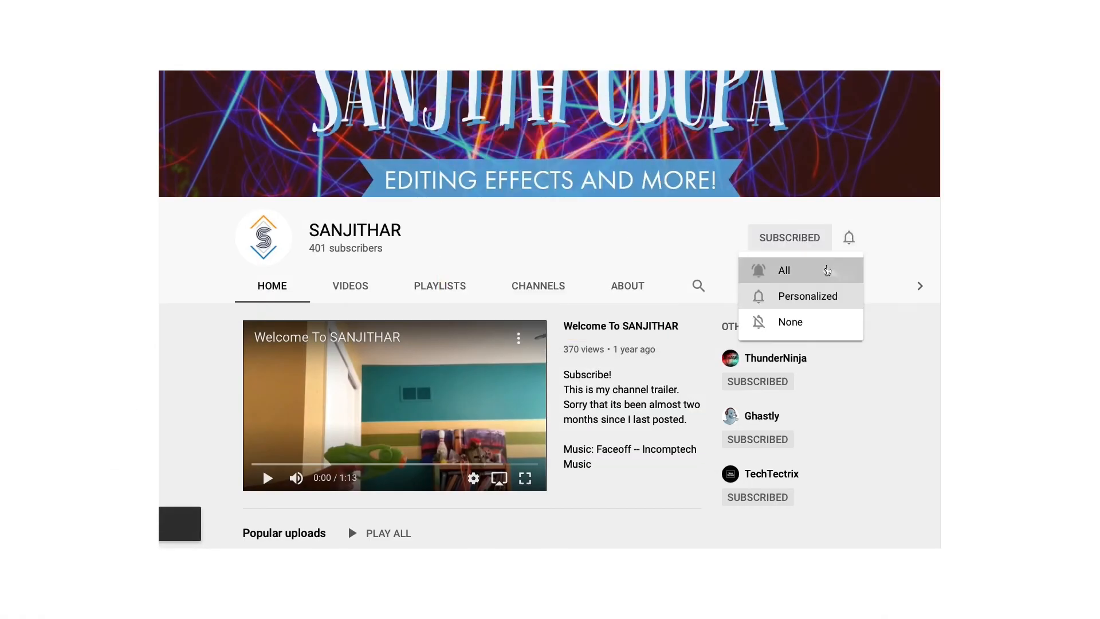